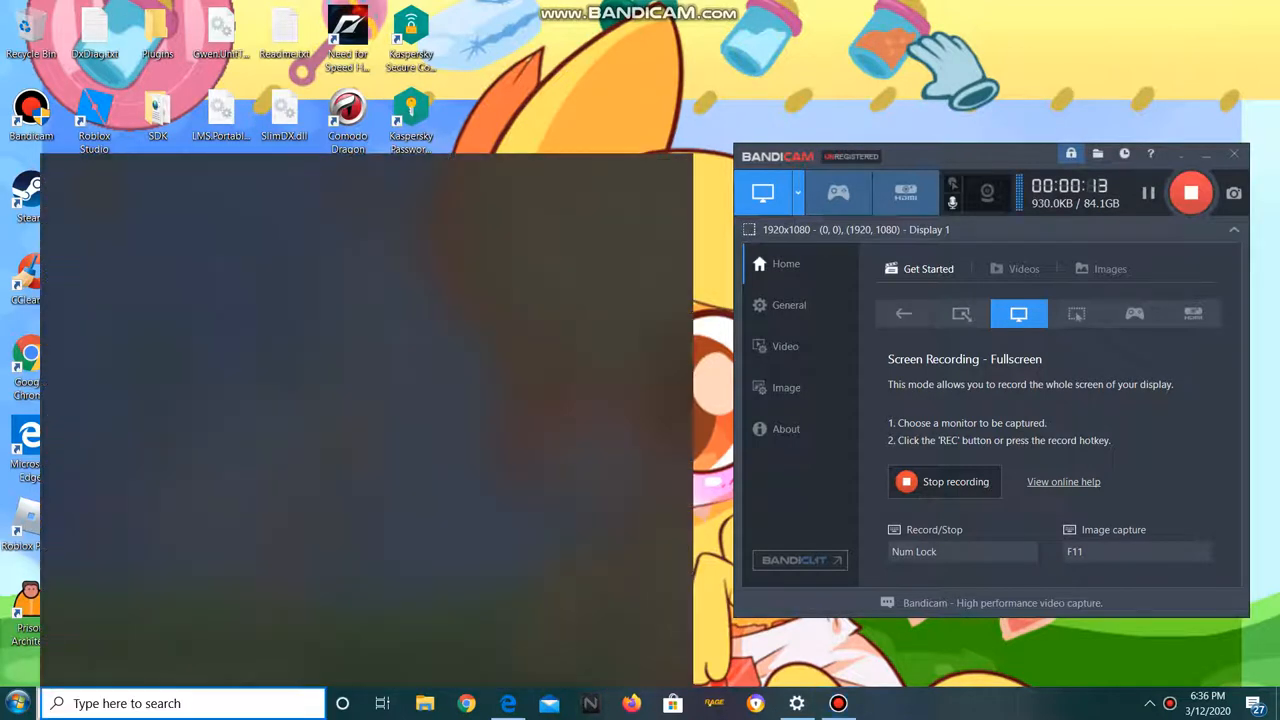
# - Search 'free' from the taskbar and launch FreeFixer v1.19 to its welcome scanner page
pyautogui.write('free')
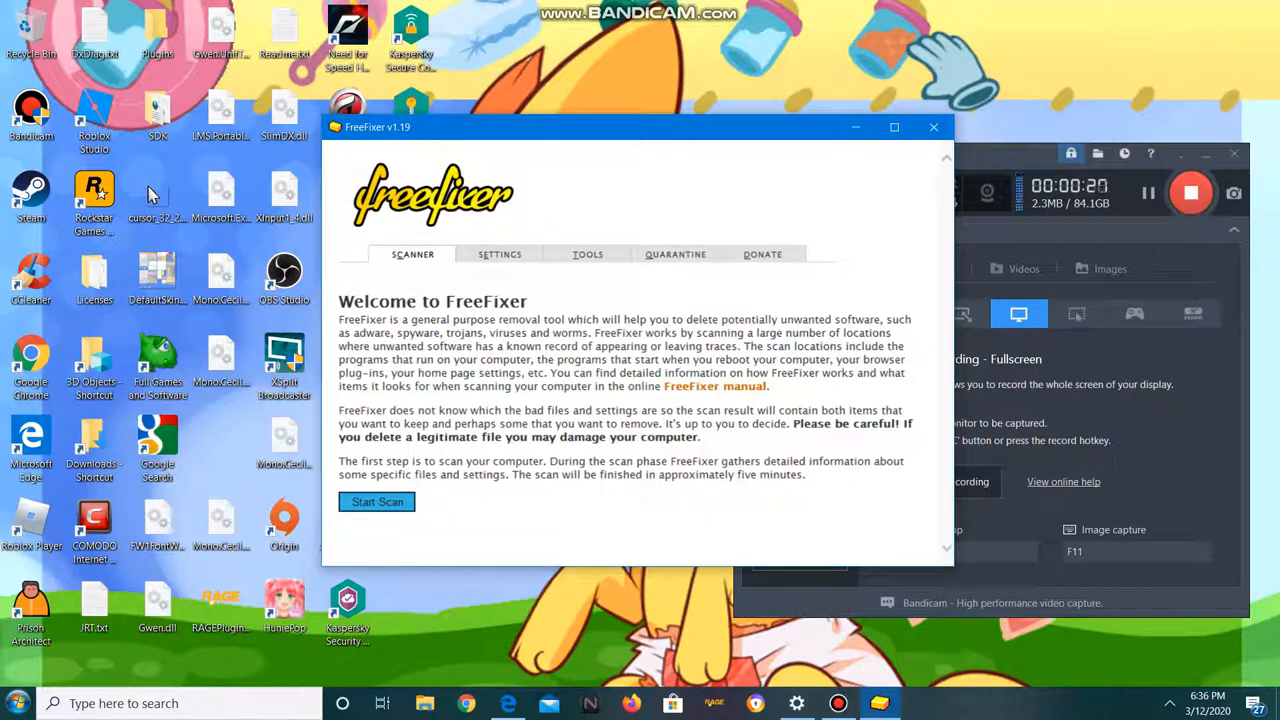
pyautogui.click(587, 254)
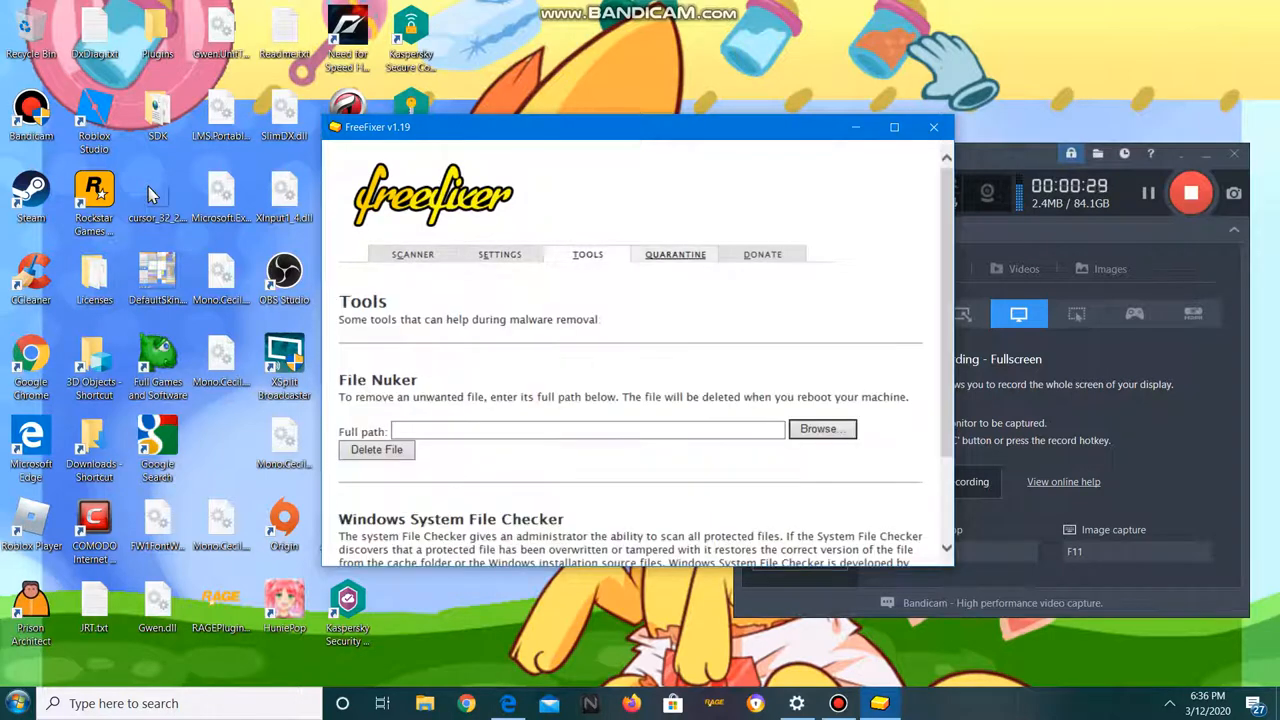
pyautogui.click(762, 254)
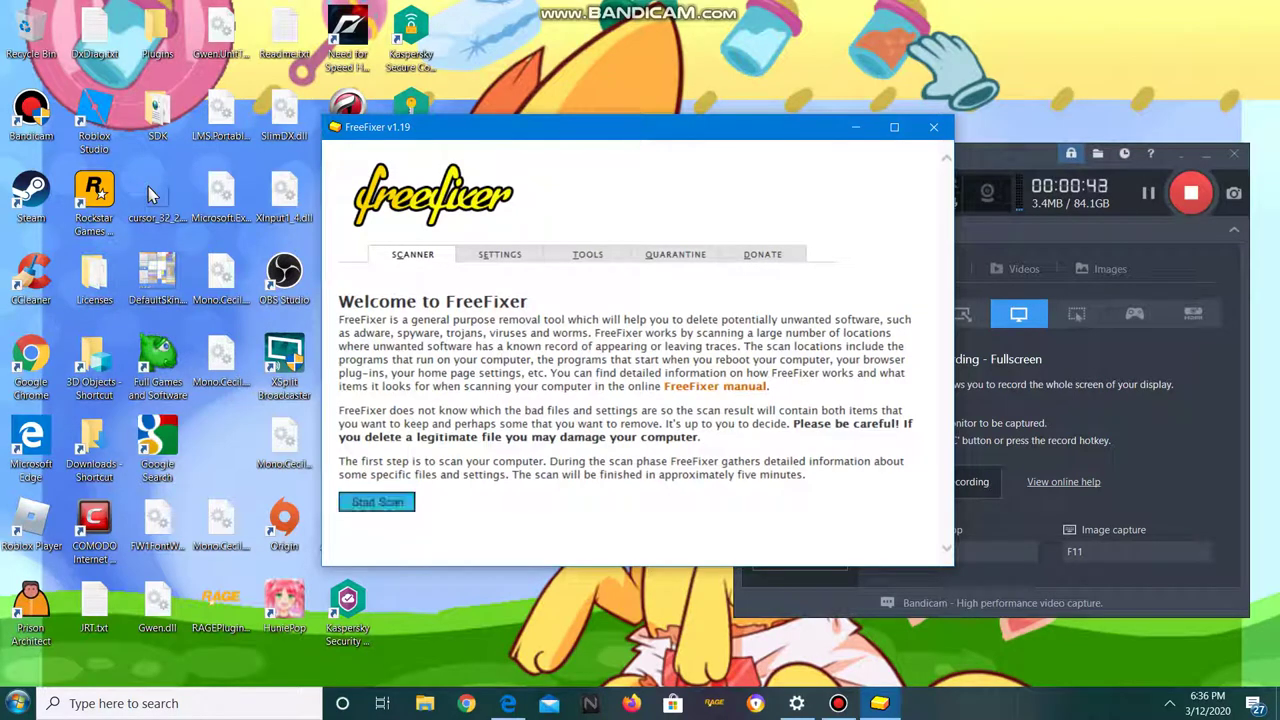
# - Run a full FreeFixer system scan until the 'Scan finished' results page appears
pyautogui.click(376, 501)
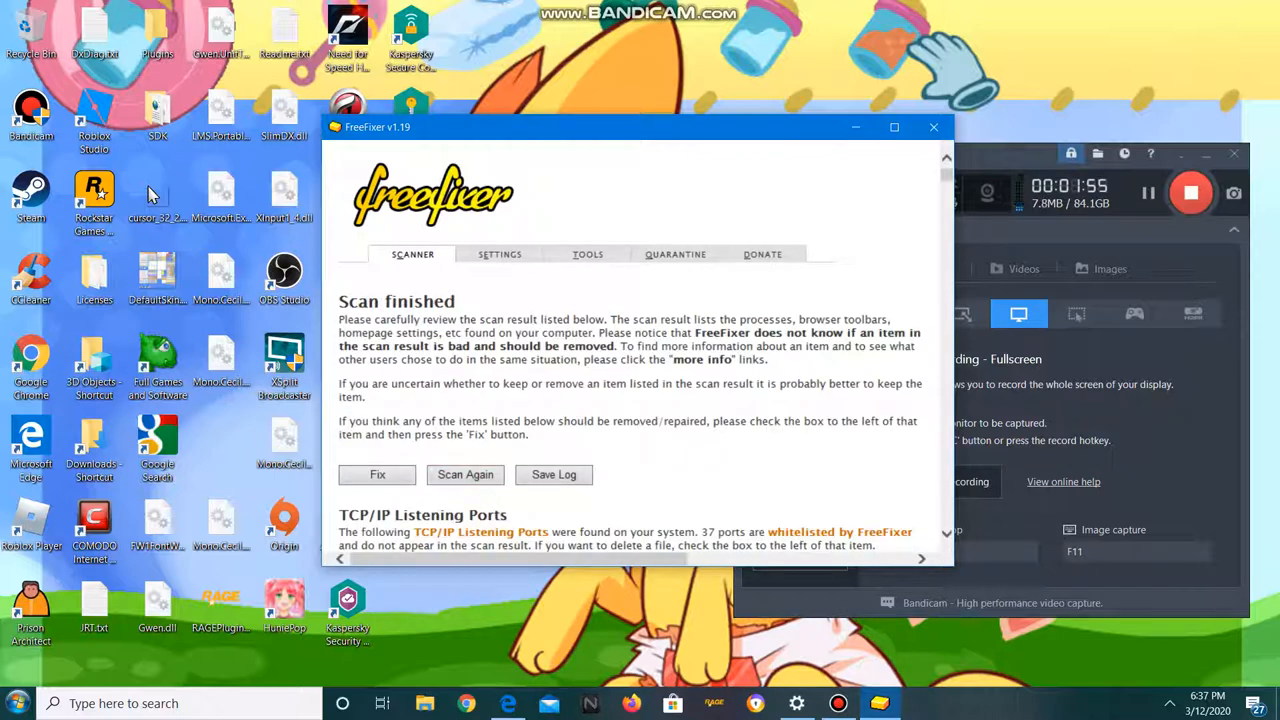
pyautogui.scroll(-3)
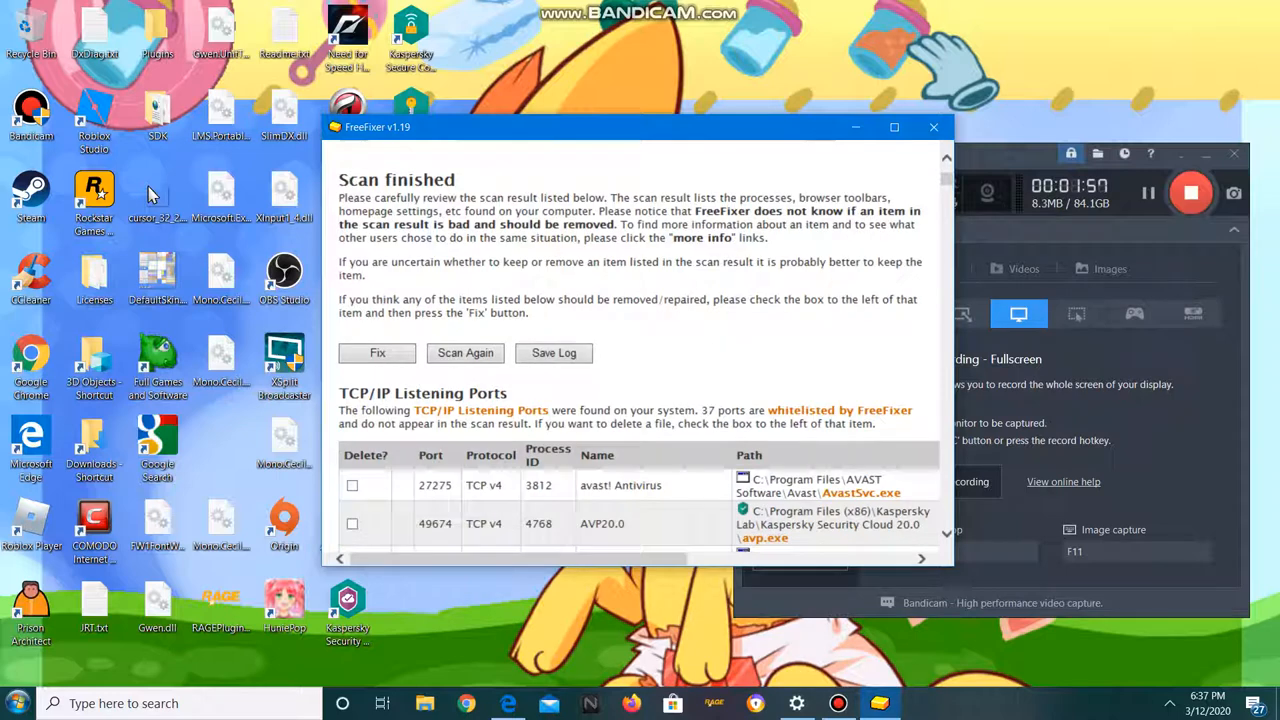
pyautogui.click(553, 352)
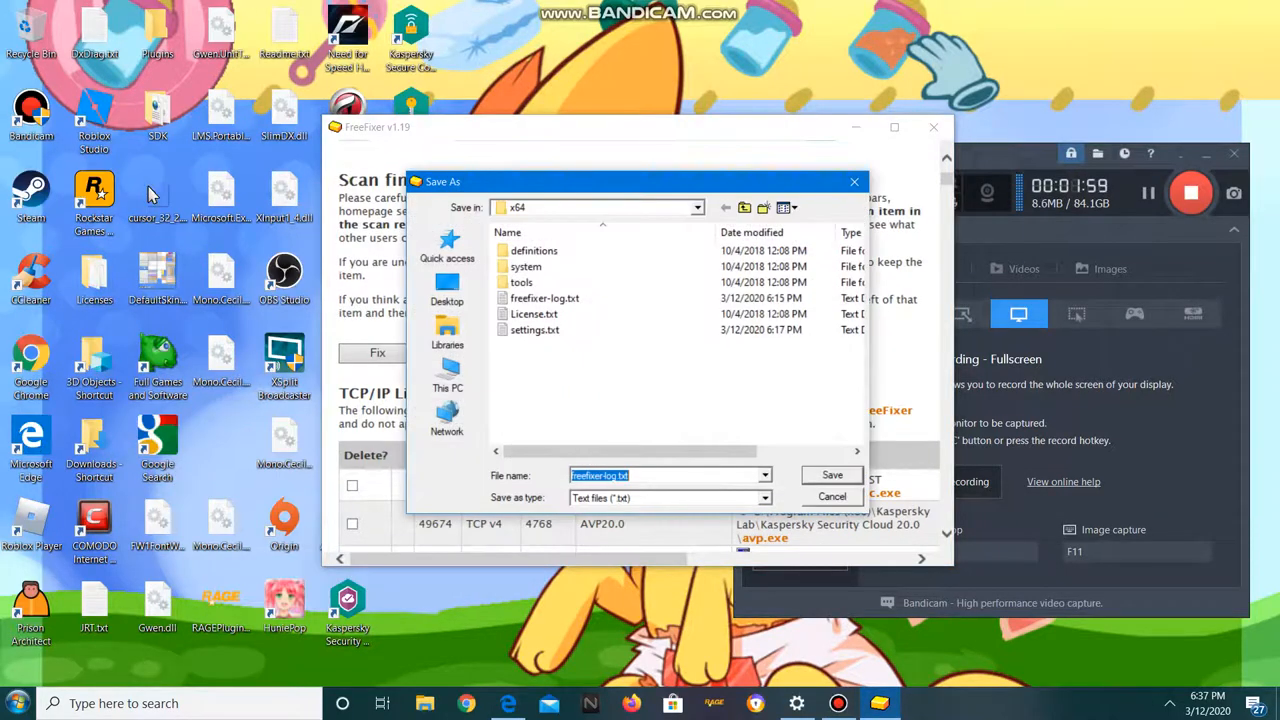
pyautogui.click(831, 475)
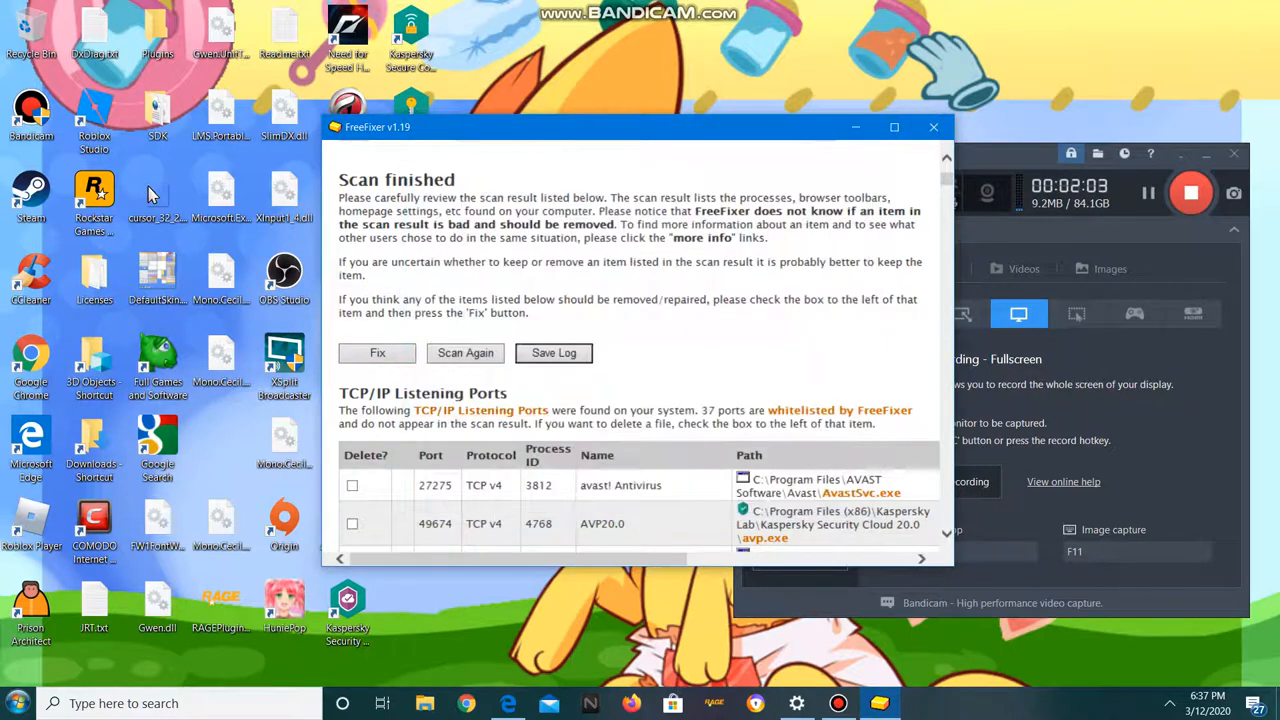
pyautogui.moveTo(465, 352)
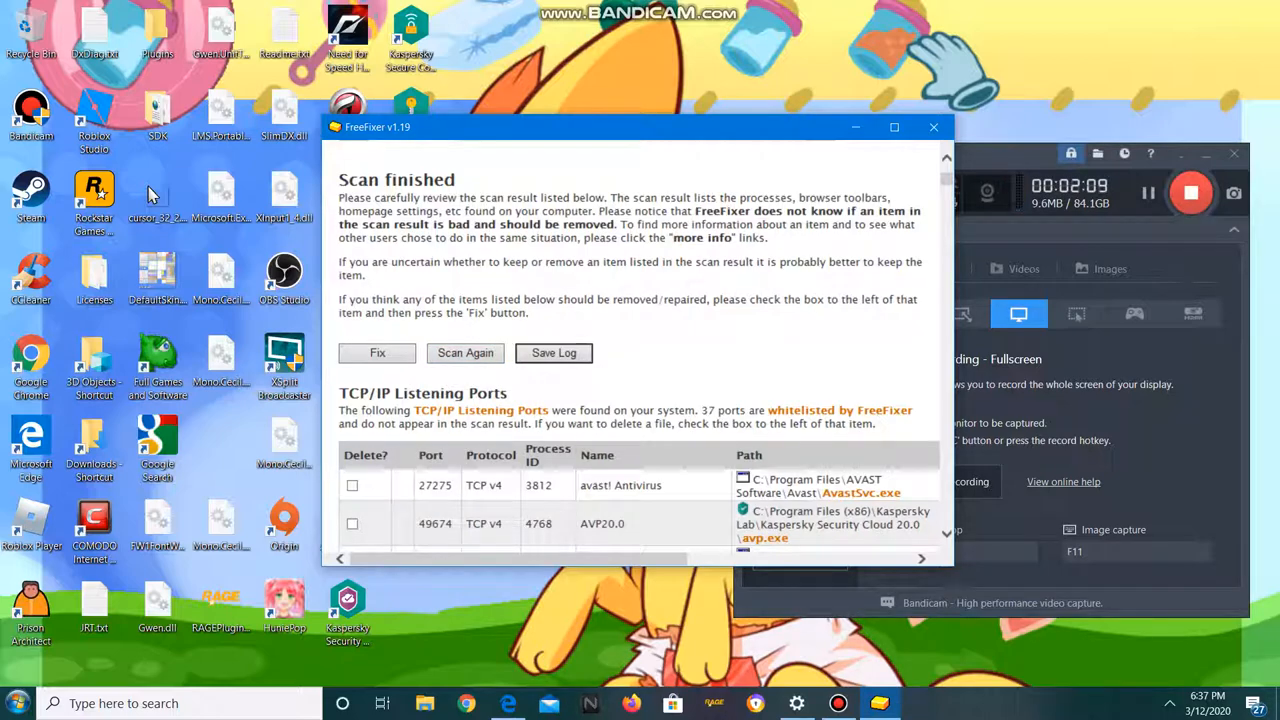
pyautogui.scroll(-3)
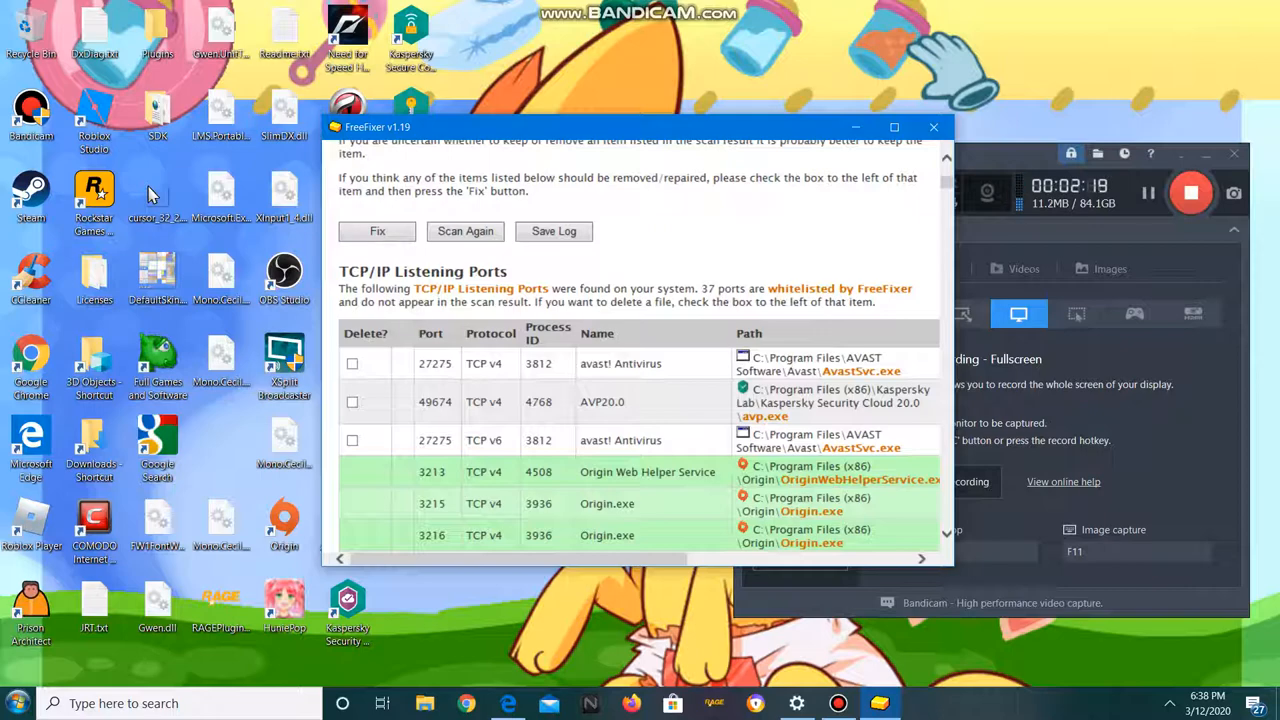
pyautogui.scroll(-3)
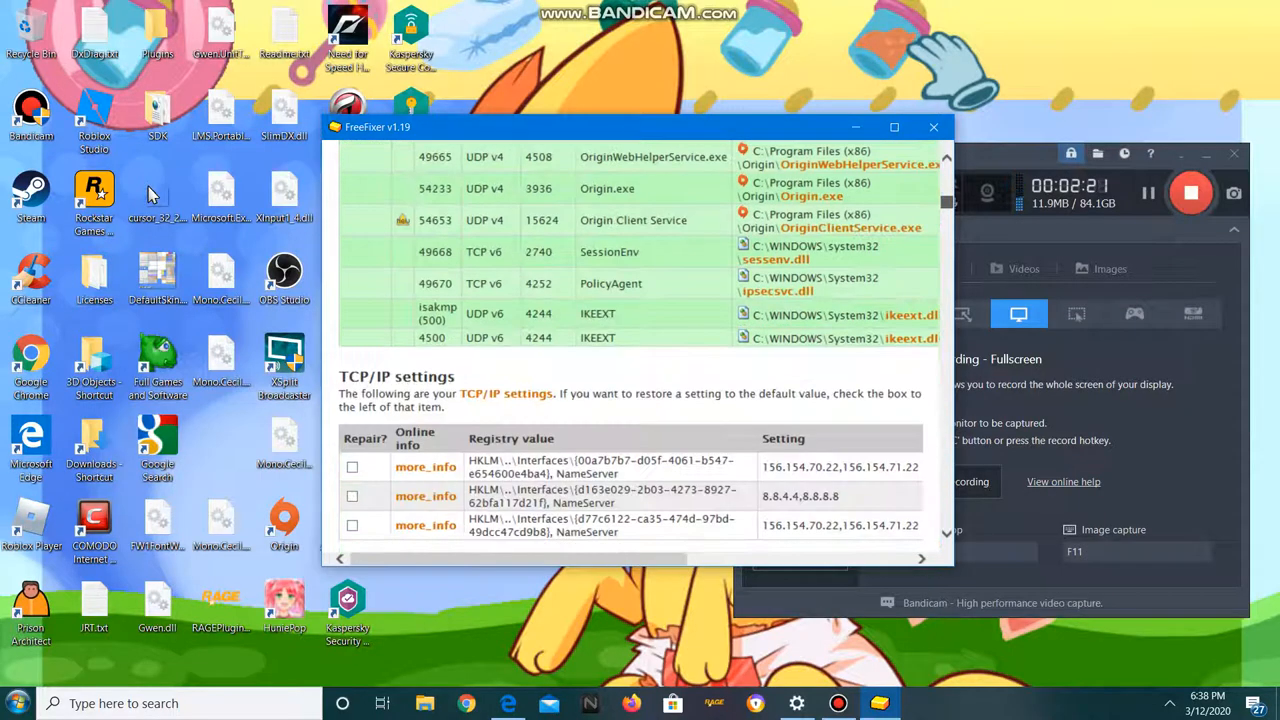
pyautogui.scroll(-3)
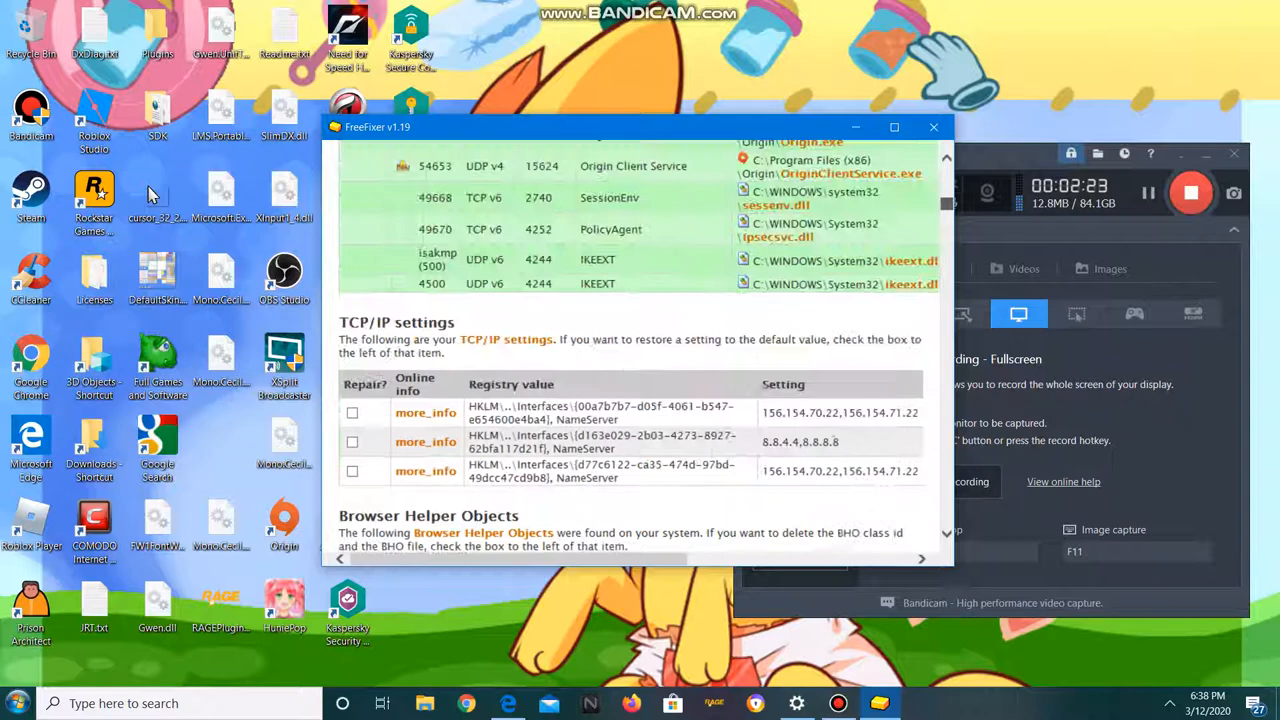
pyautogui.scroll(-3)
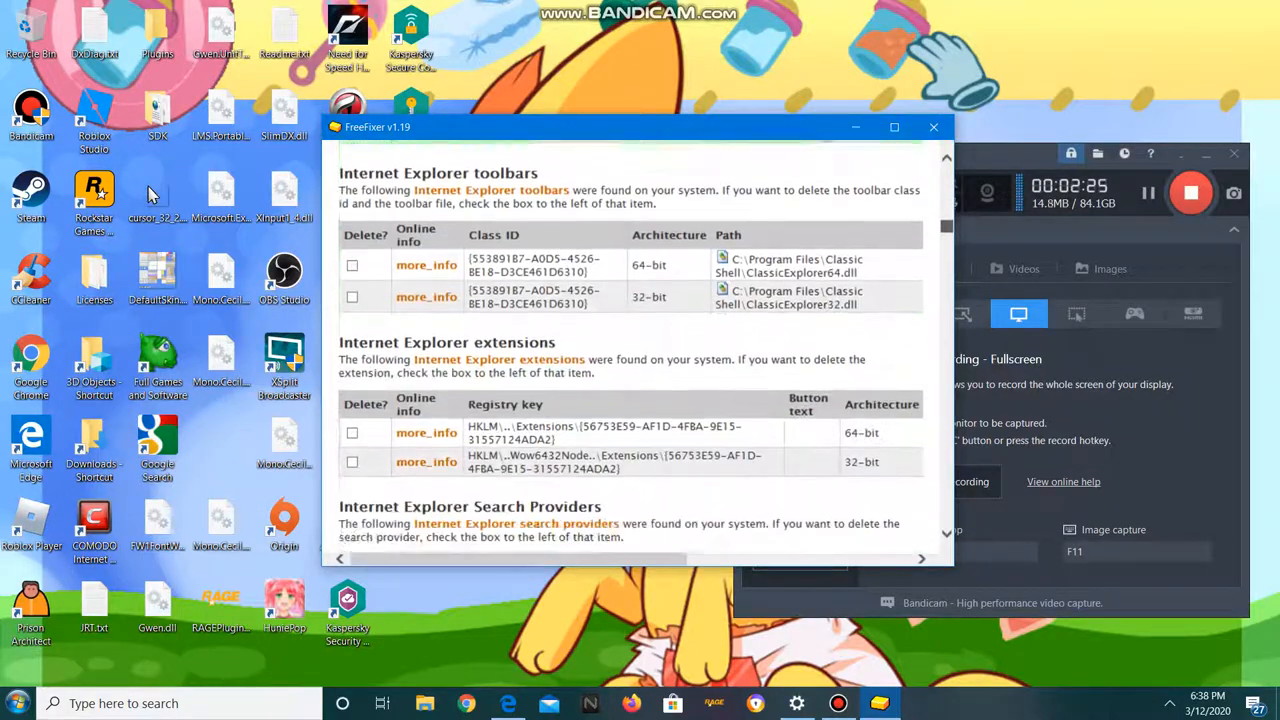
pyautogui.scroll(-3)
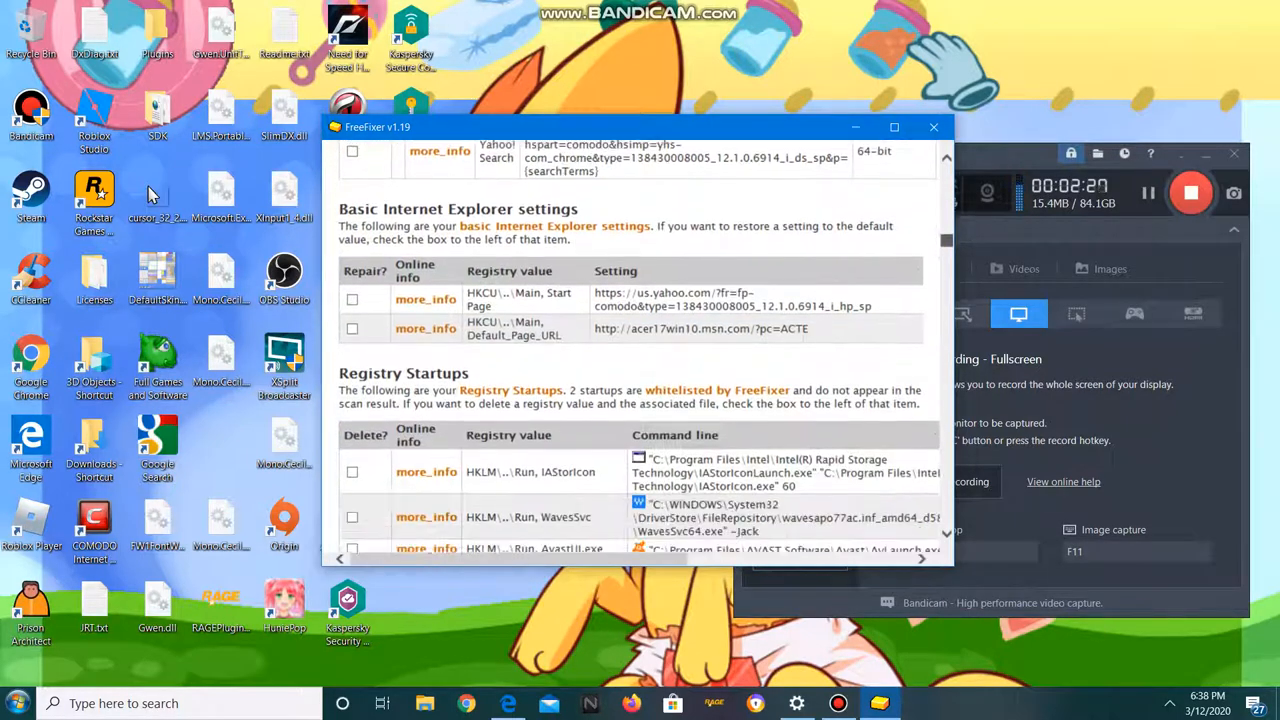
pyautogui.scroll(-3)
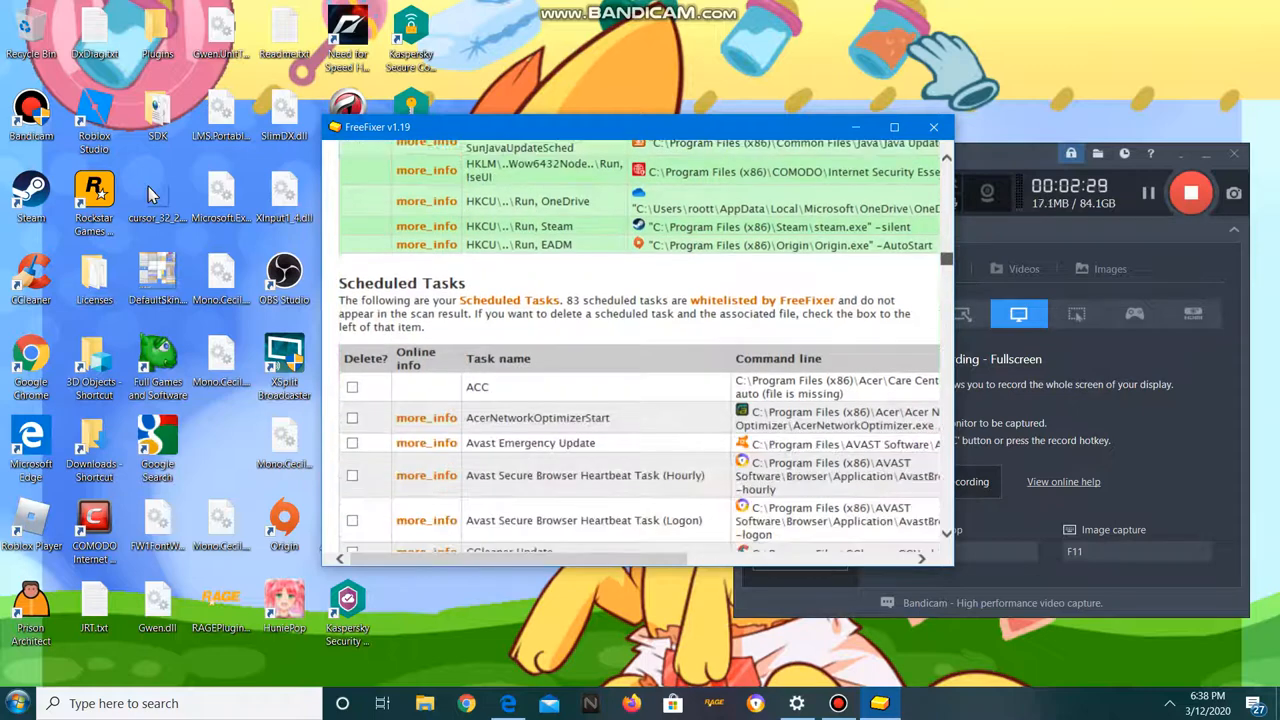
pyautogui.scroll(-3)
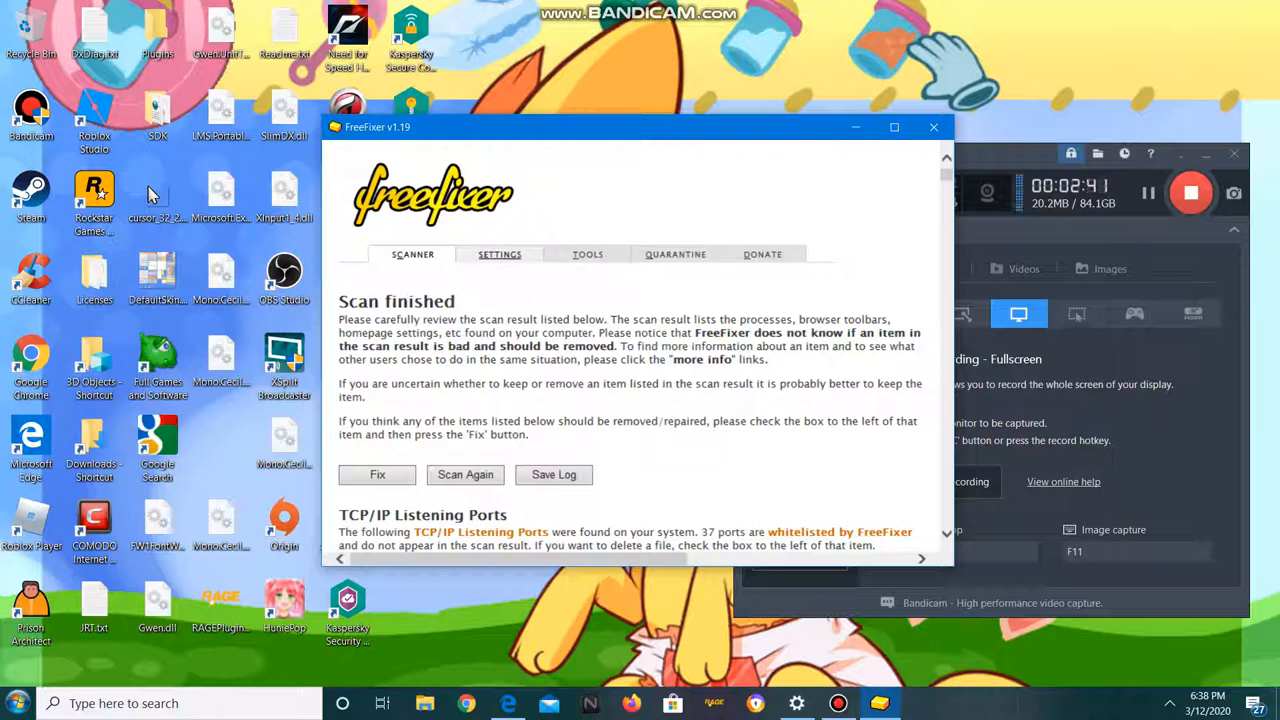
pyautogui.moveTo(499, 254)
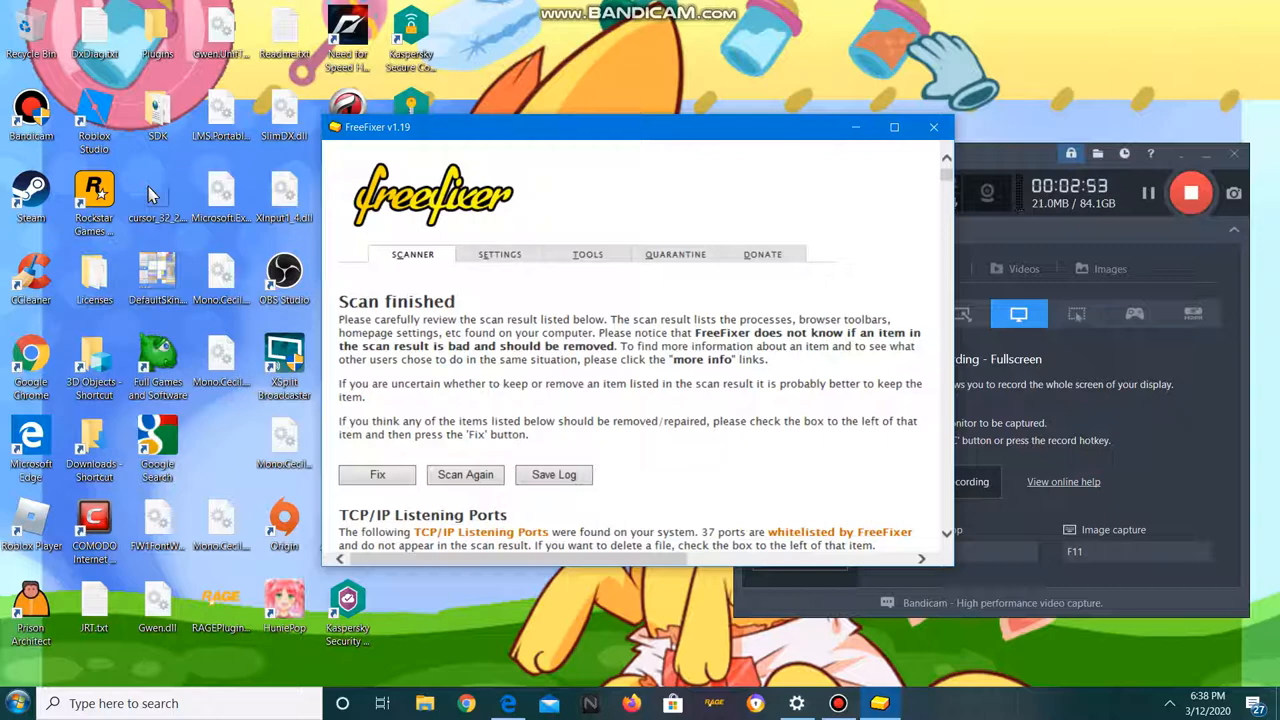
# - Read the results from Browser Helper Objects through registry startups and tasks to processes
pyautogui.scroll(-3)
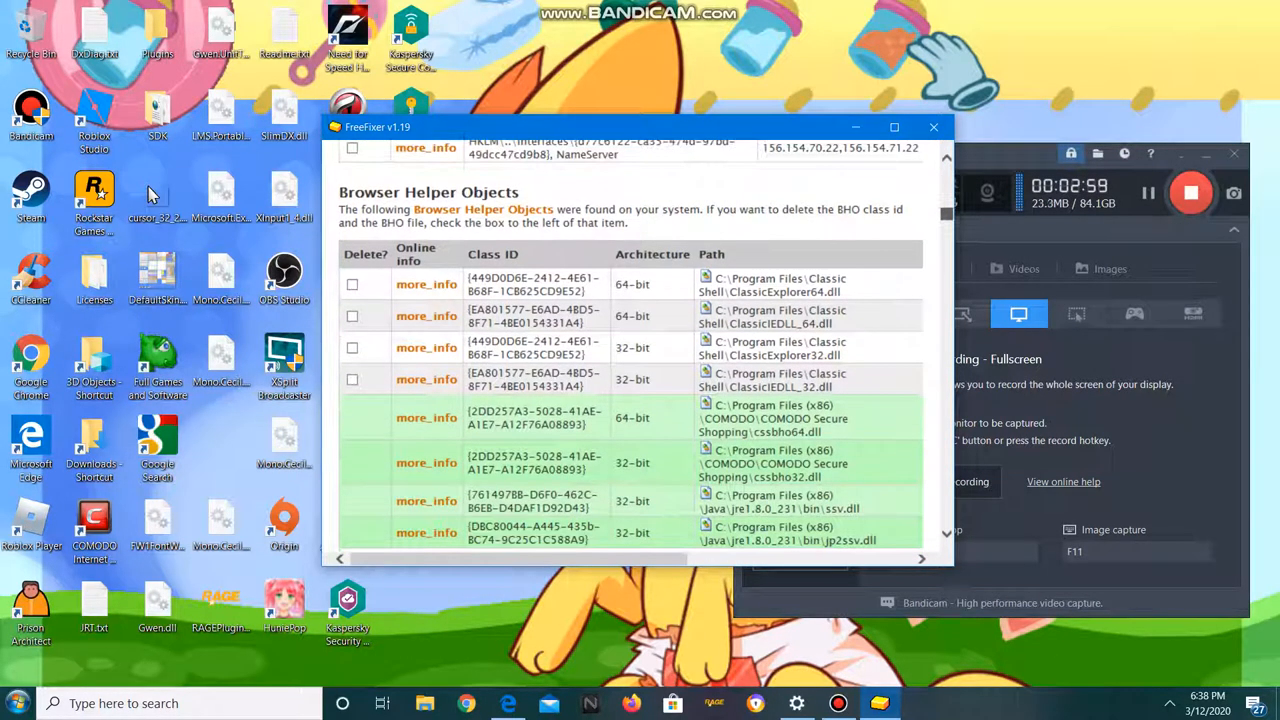
pyautogui.scroll(3)
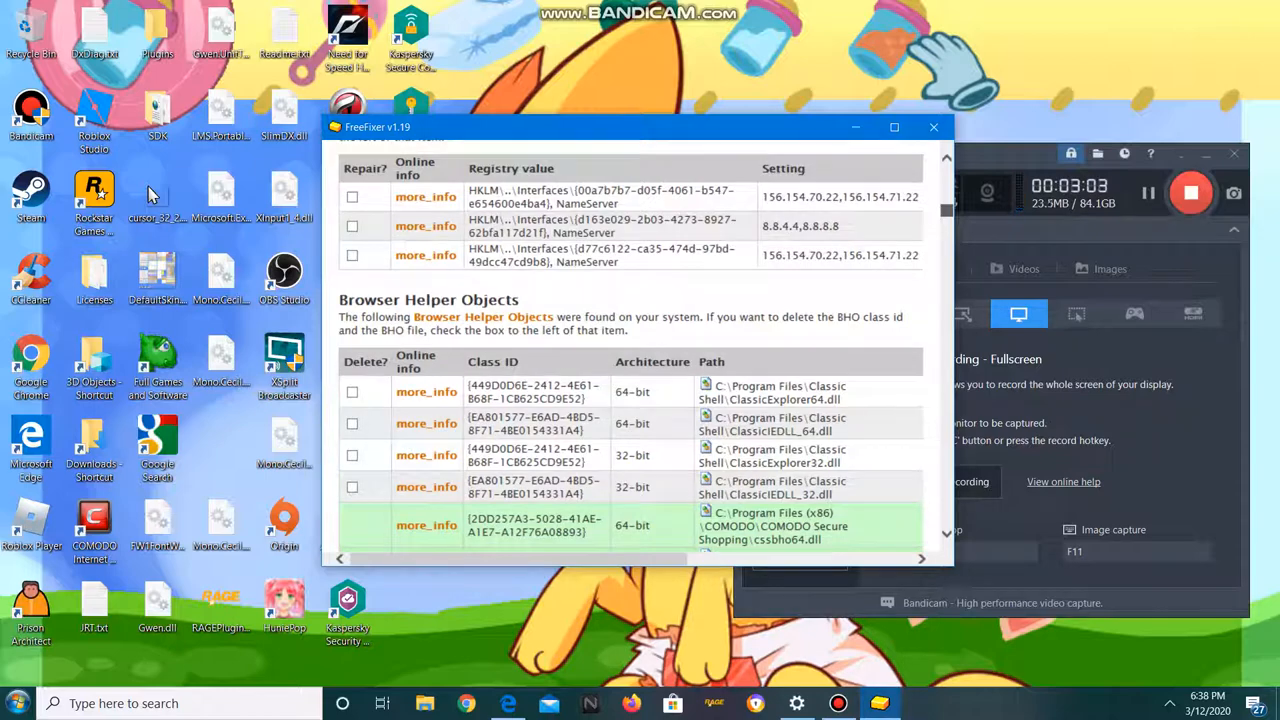
pyautogui.scroll(-3)
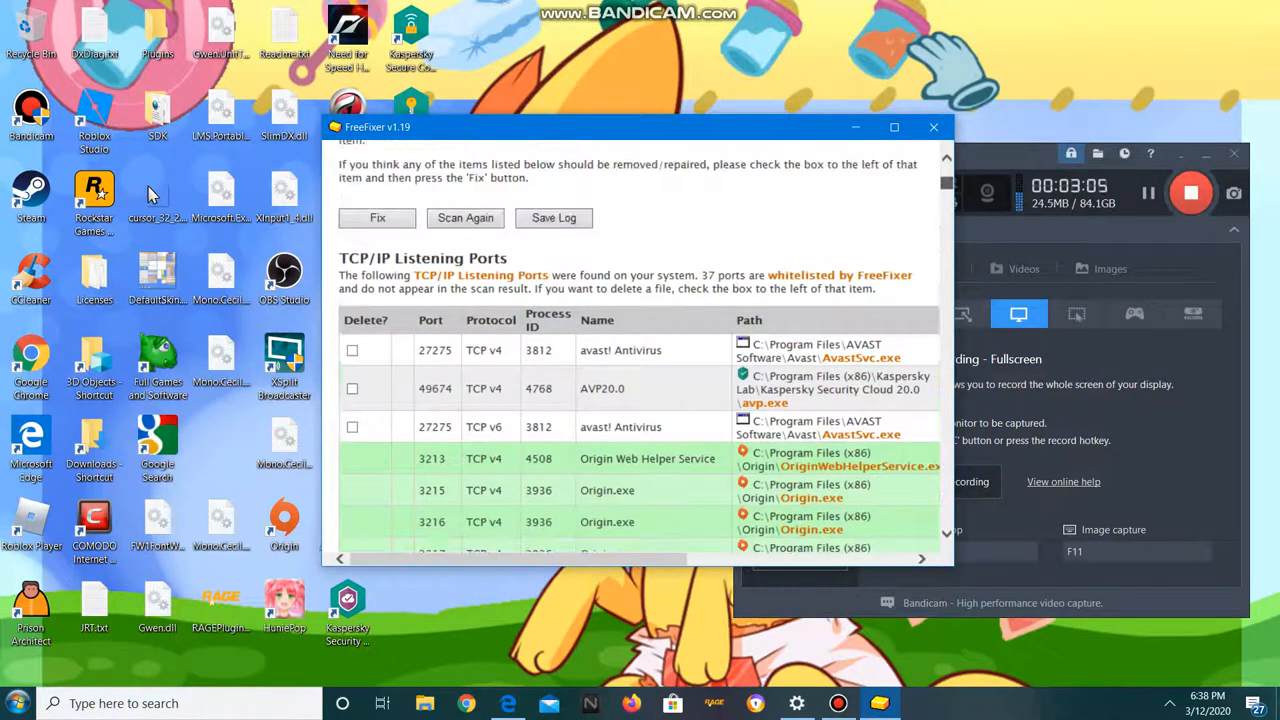
pyautogui.scroll(-3)
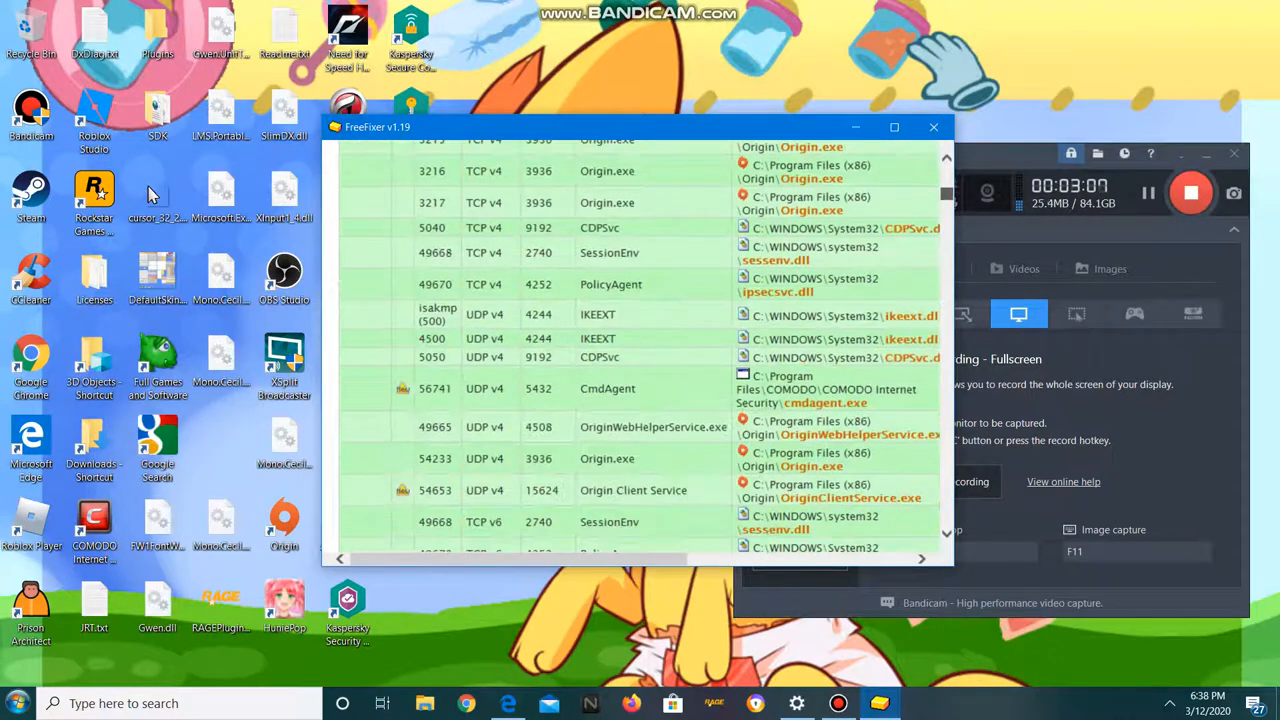
pyautogui.scroll(-3)
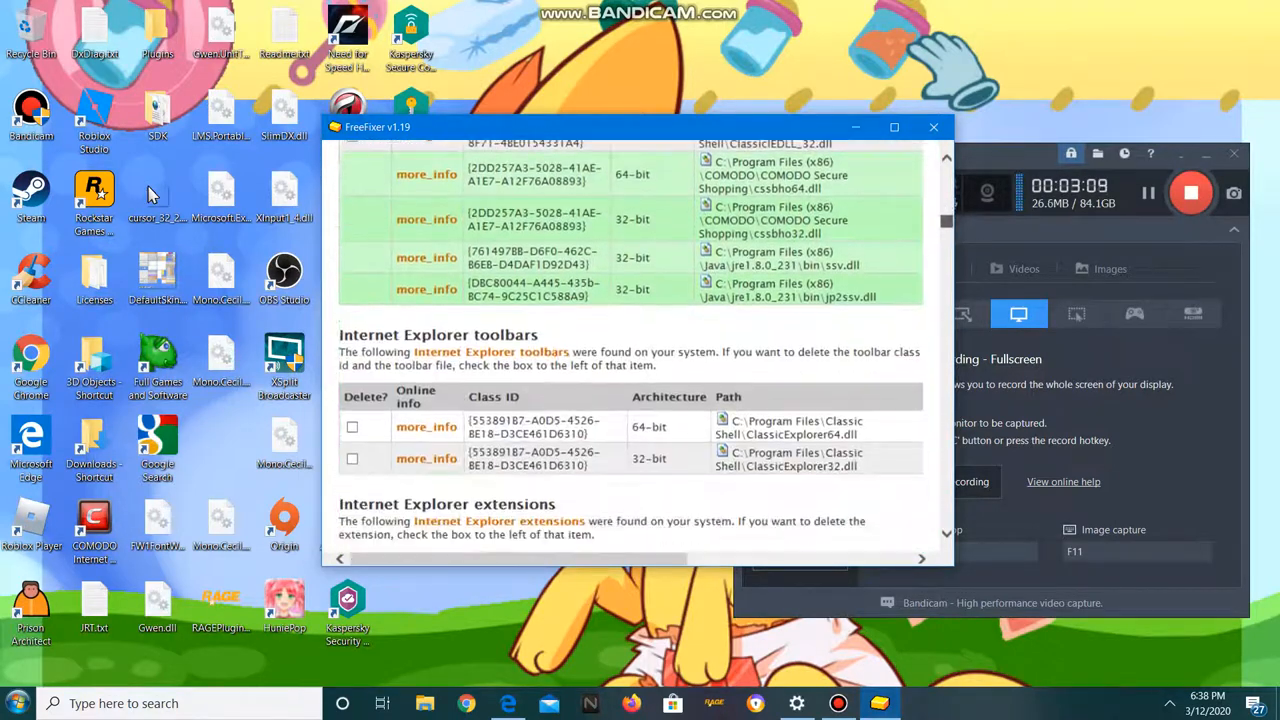
pyautogui.scroll(-3)
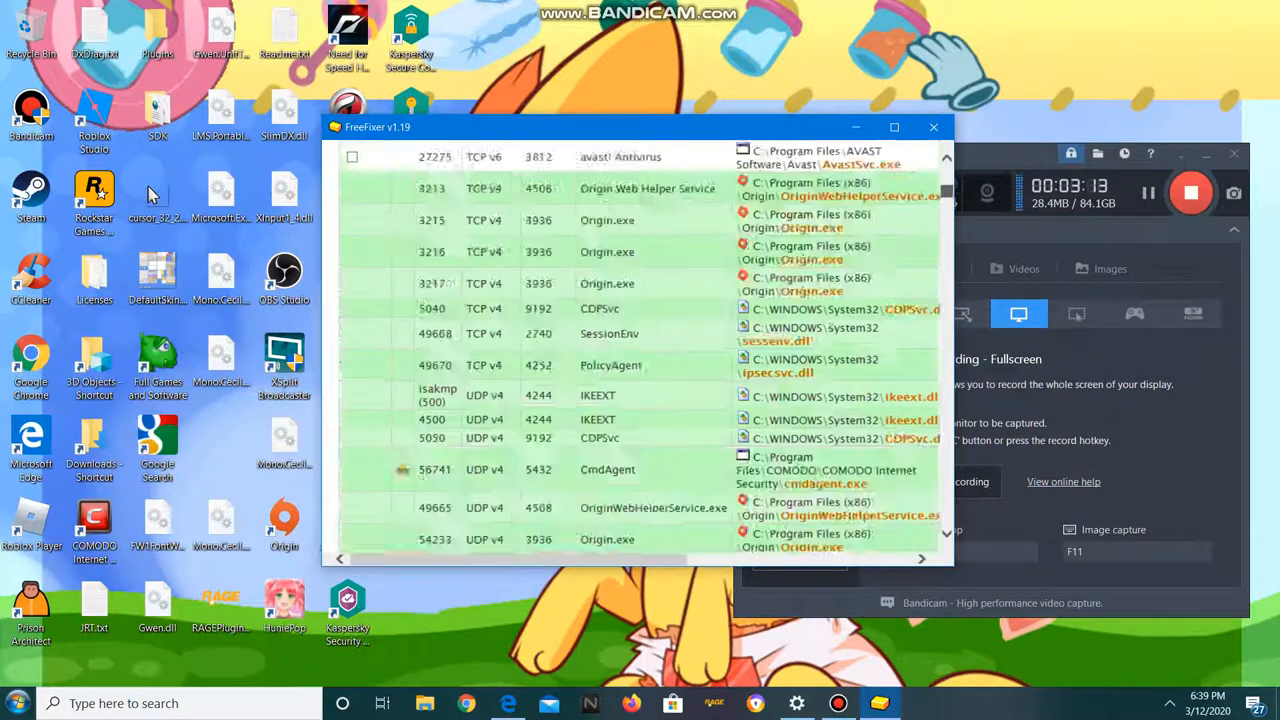
pyautogui.scroll(-3)
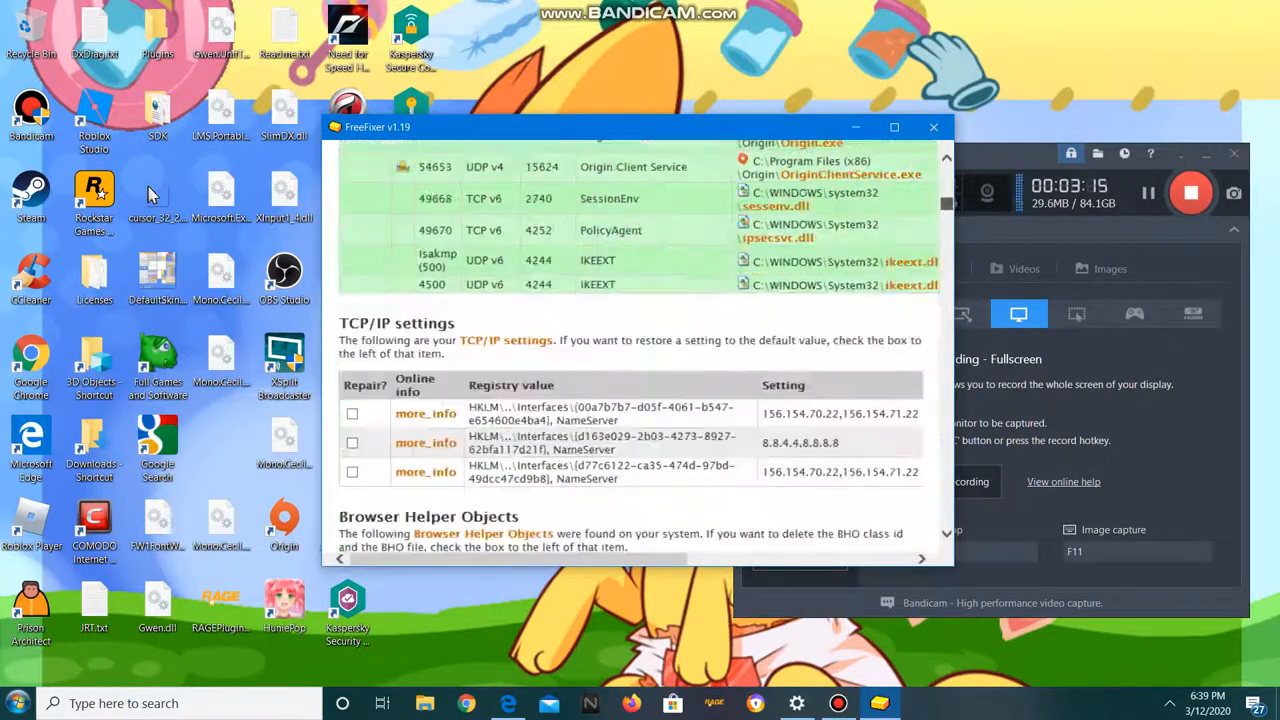
pyautogui.scroll(-3)
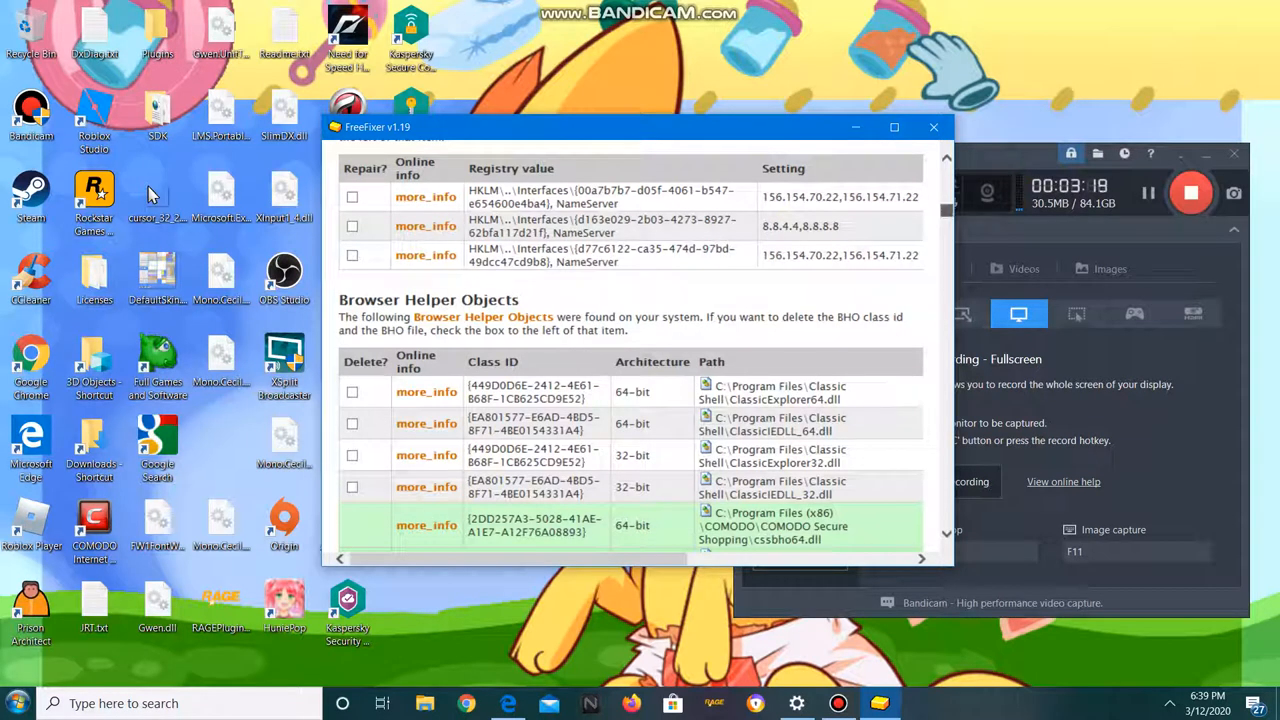
pyautogui.scroll(-3)
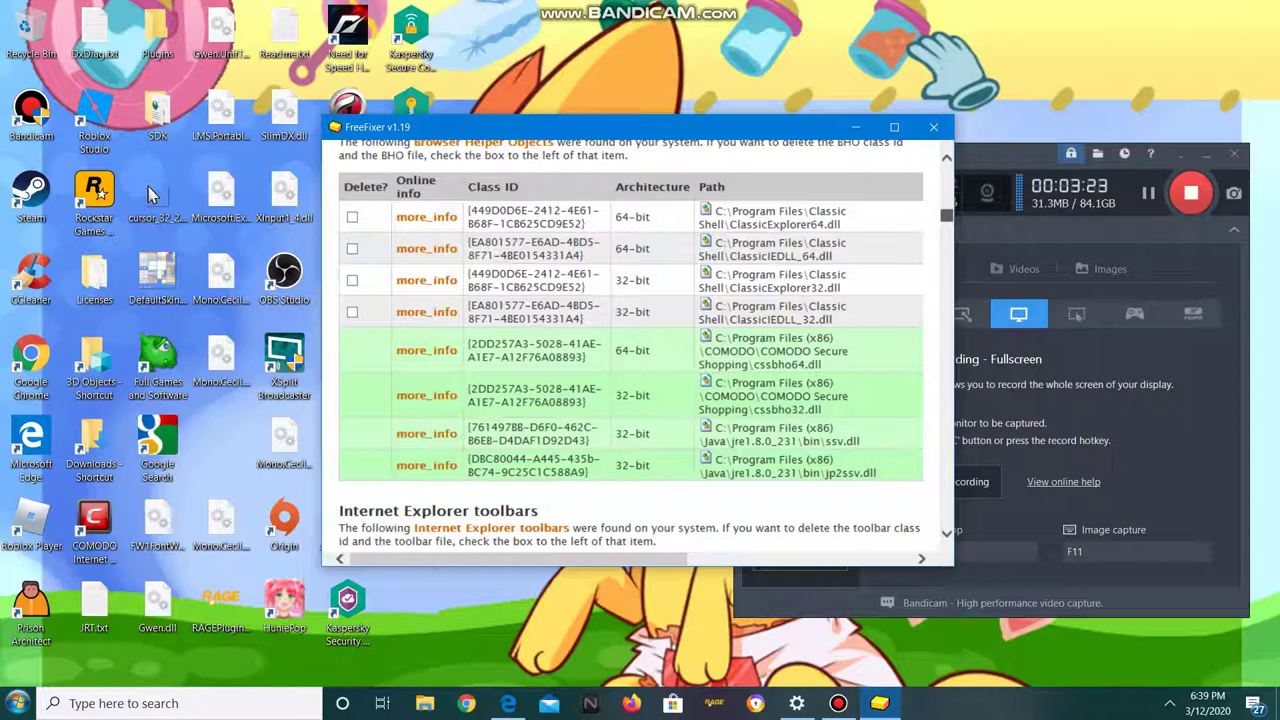
pyautogui.scroll(-3)
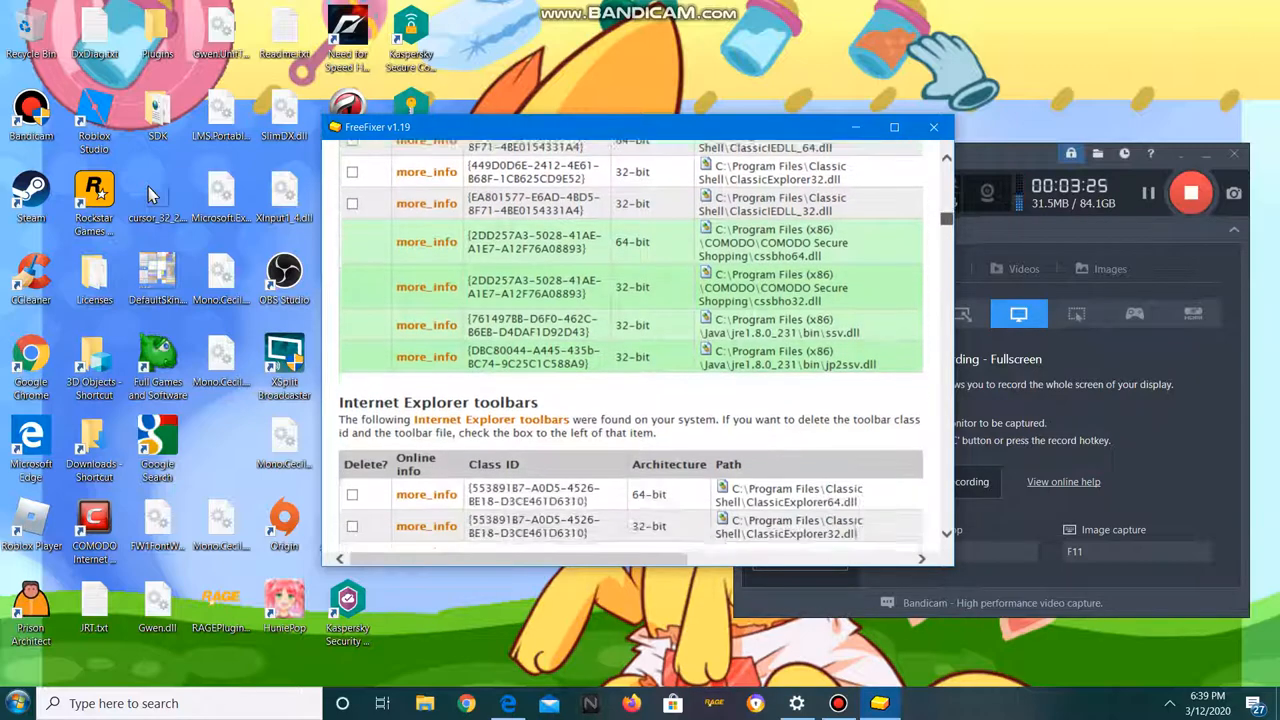
pyautogui.scroll(-3)
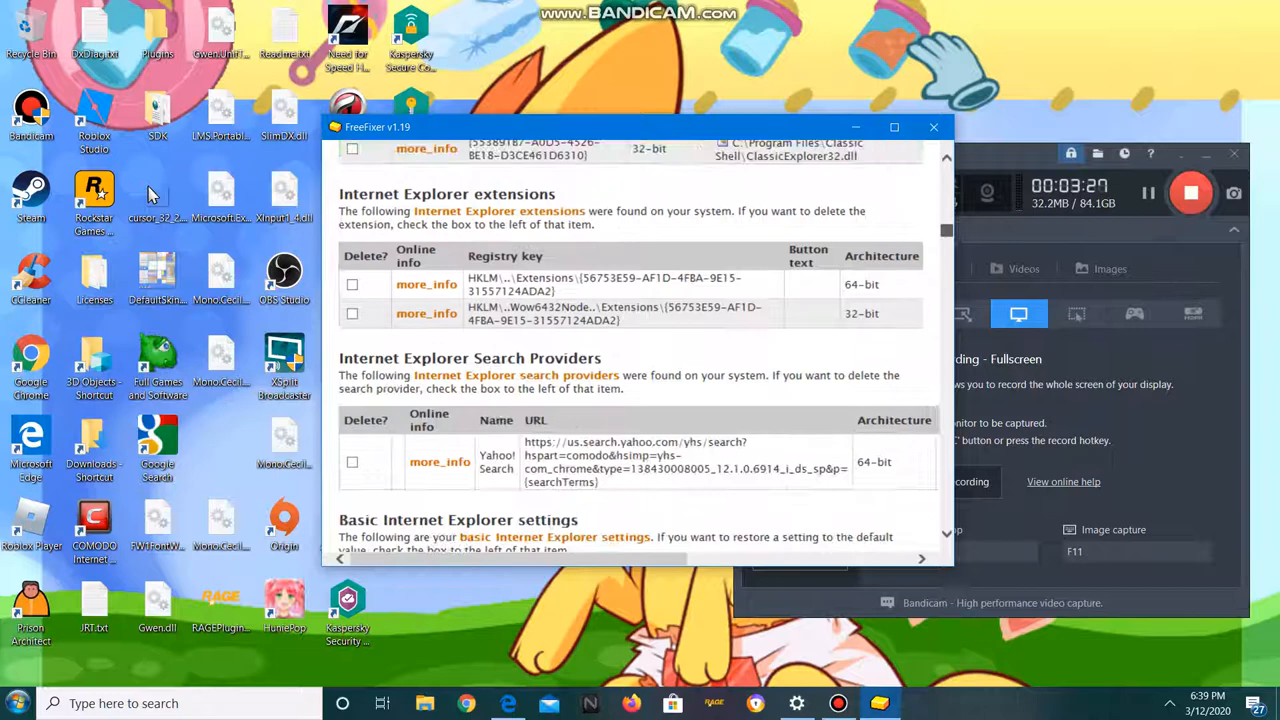
pyautogui.scroll(-3)
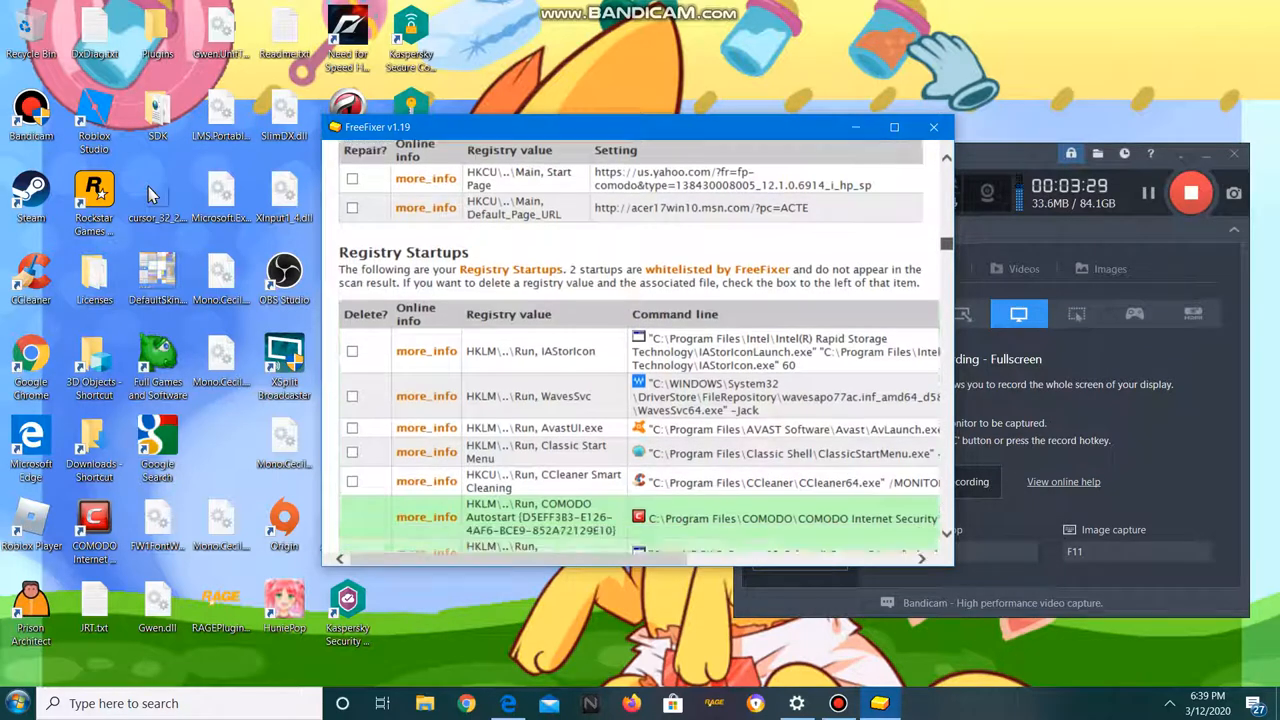
pyautogui.scroll(-3)
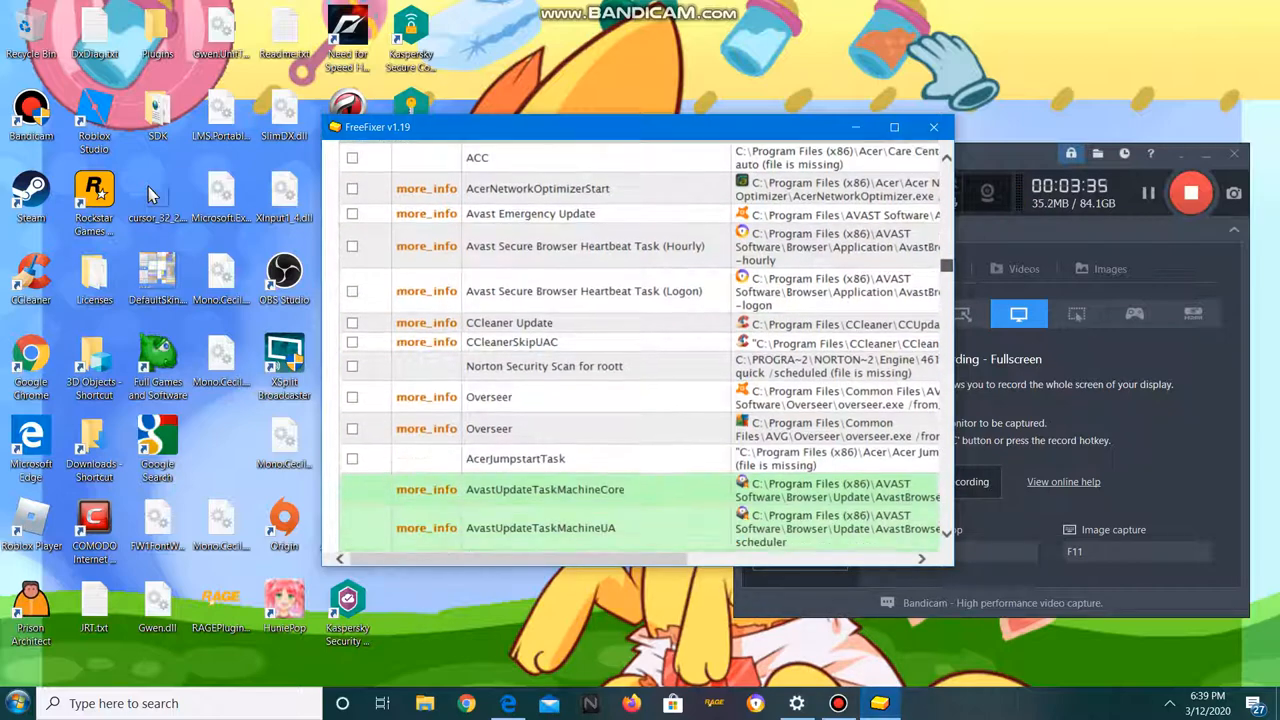
pyautogui.scroll(-3)
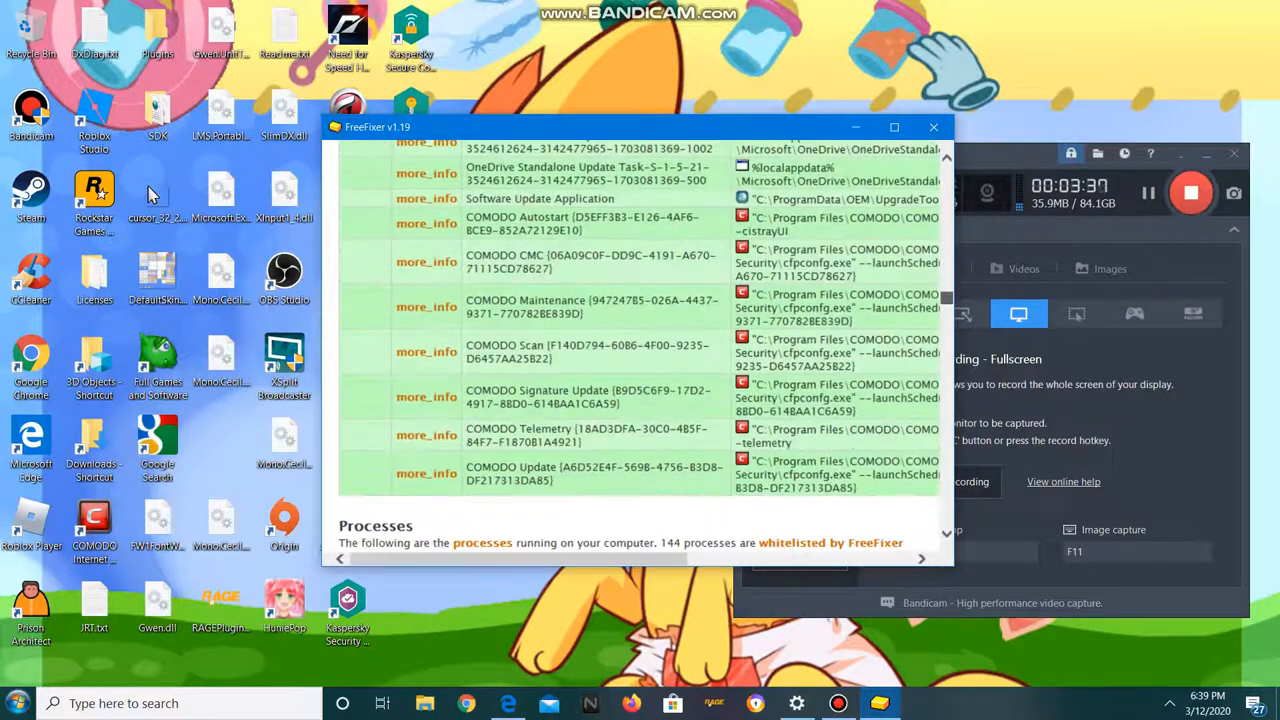
pyautogui.scroll(-3)
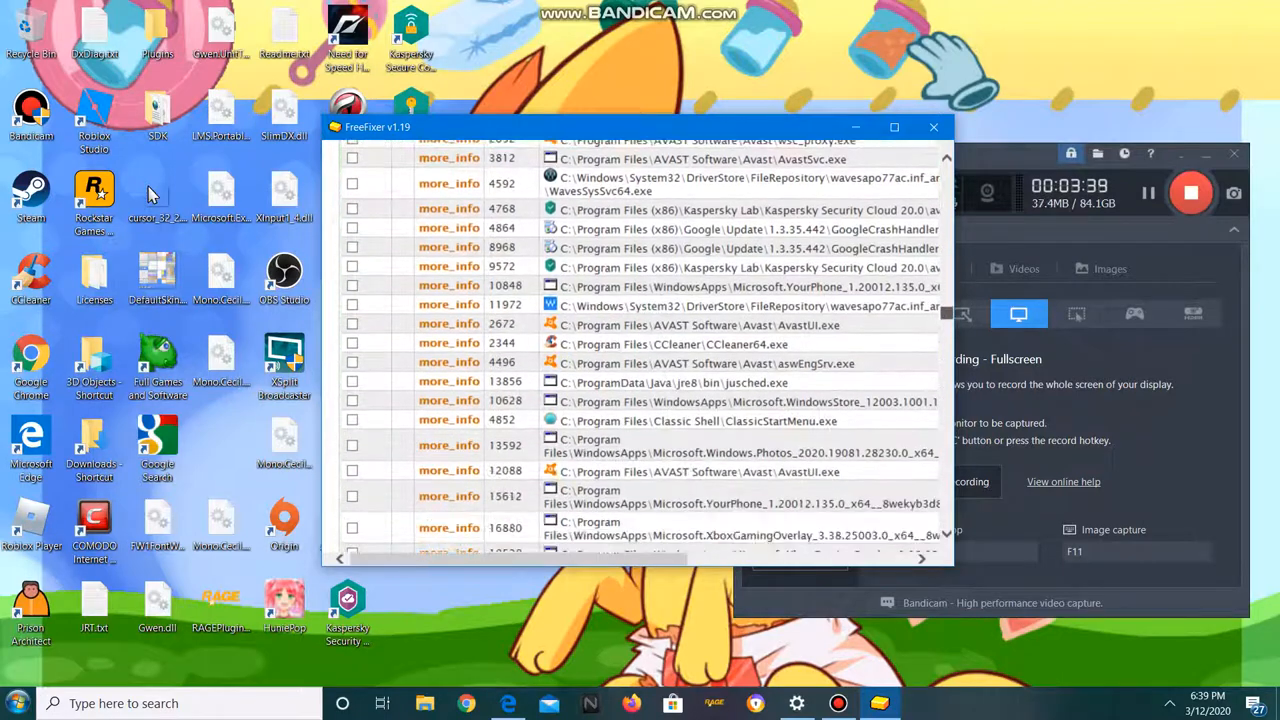
pyautogui.scroll(-3)
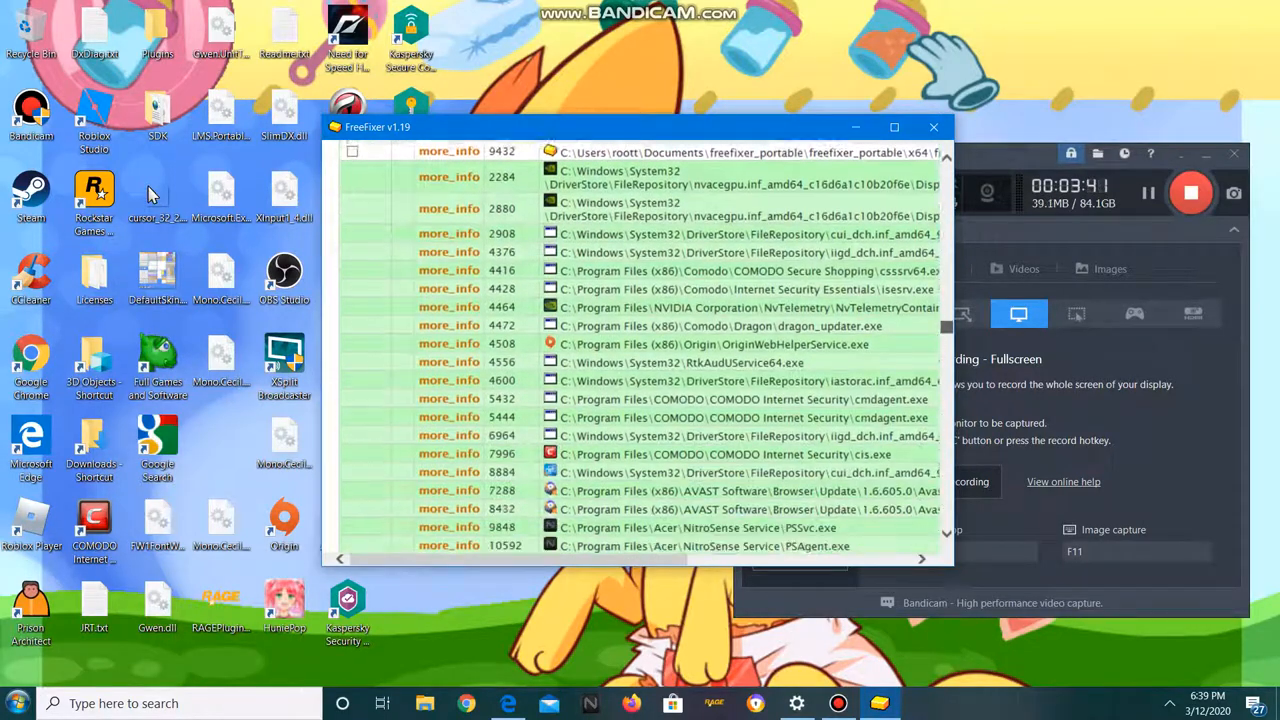
pyautogui.scroll(-3)
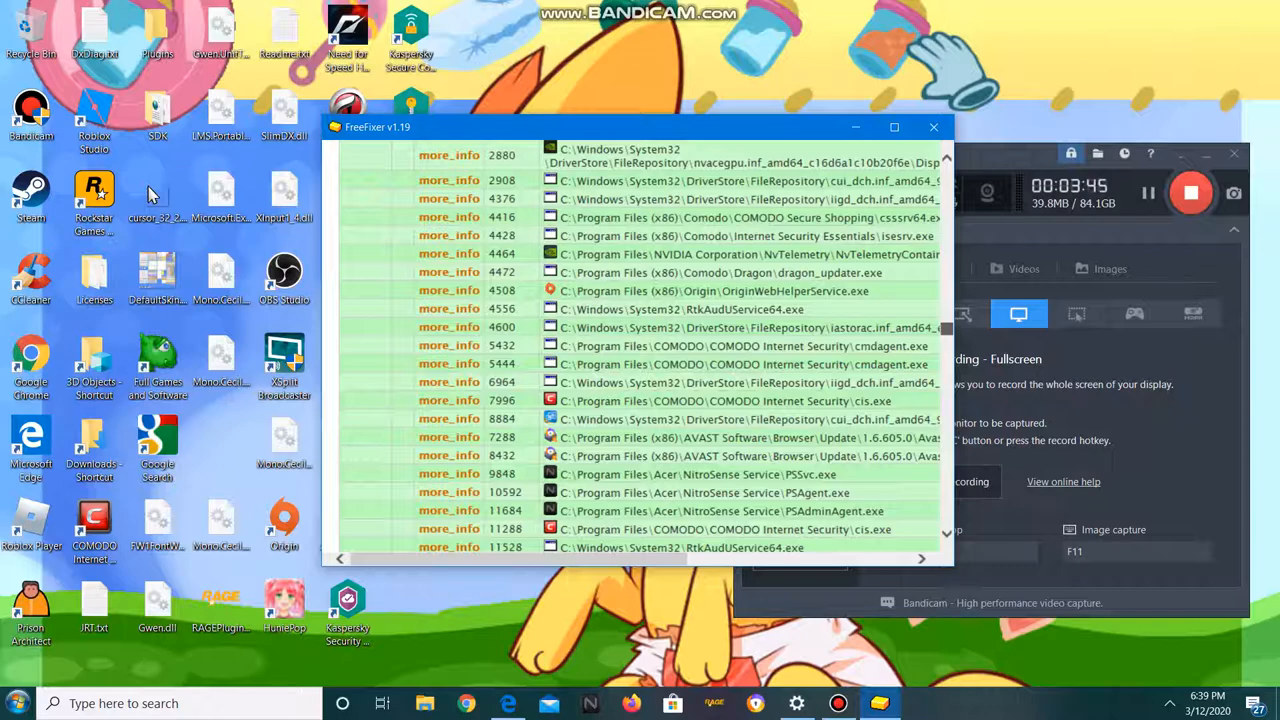
pyautogui.scroll(-3)
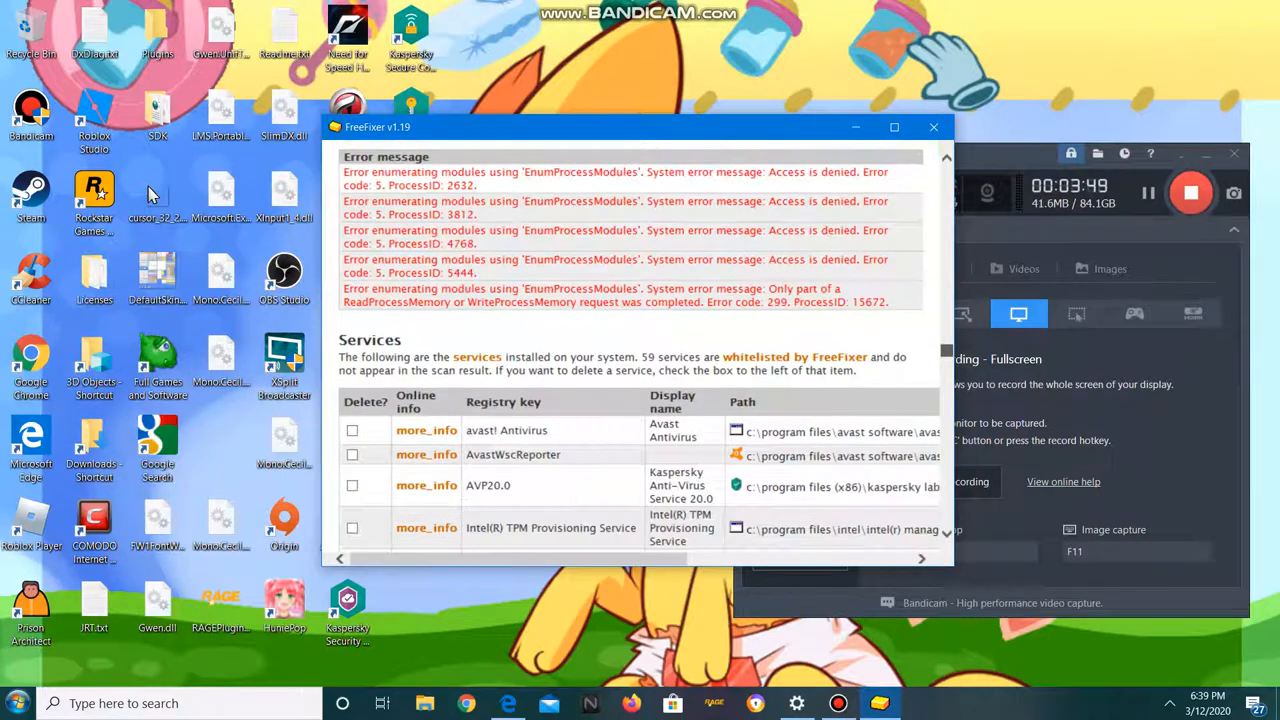
# - Read past services and modules to network connections, then view the Settings and Tools pages
pyautogui.scroll(-3)
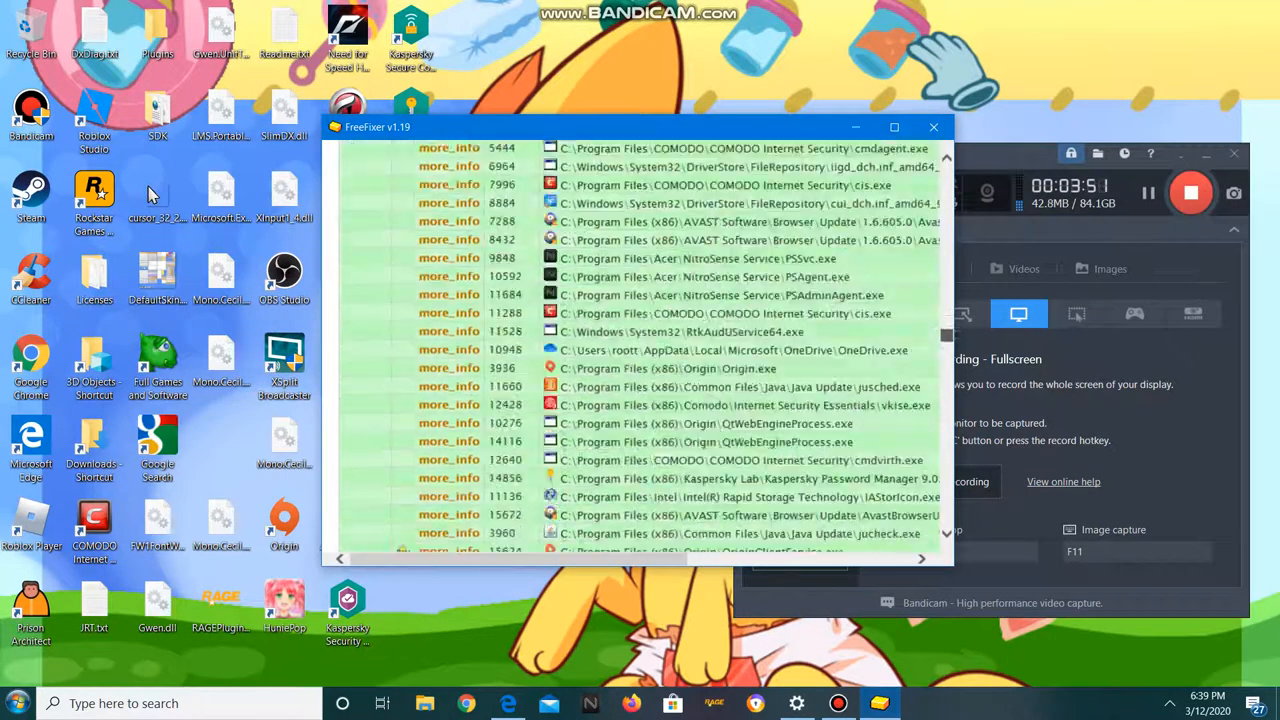
pyautogui.scroll(-3)
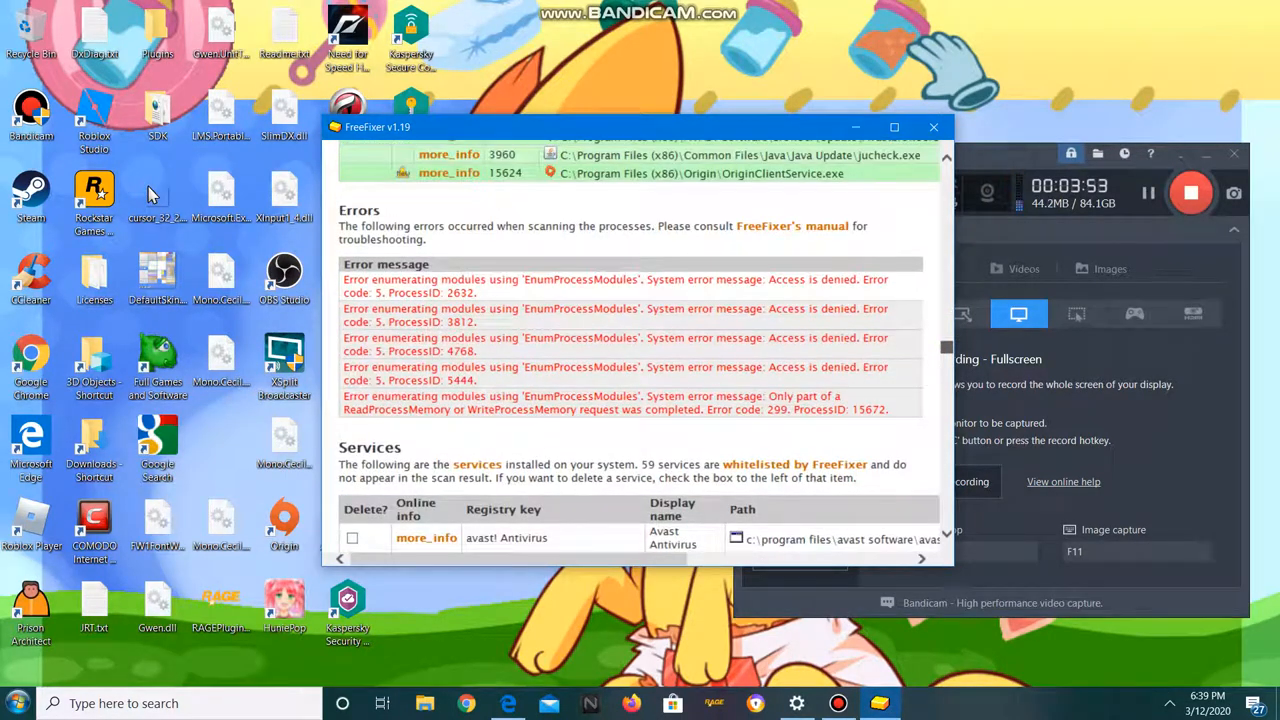
pyautogui.scroll(-3)
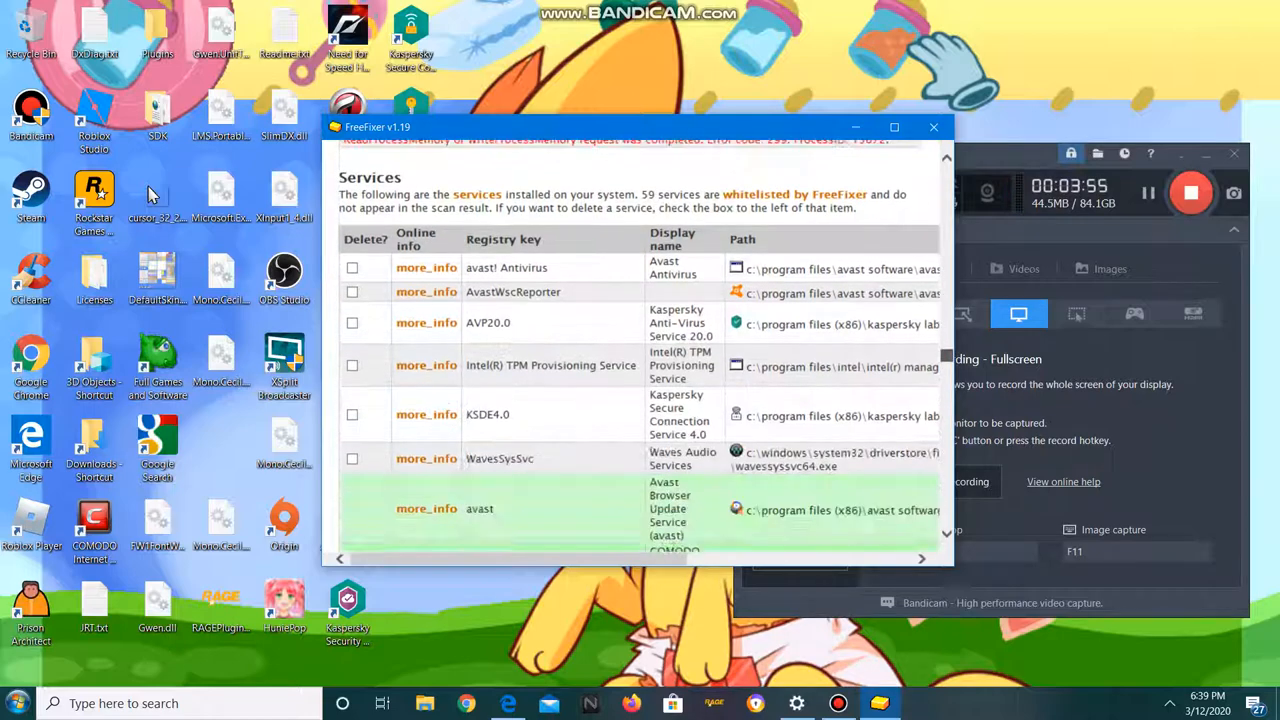
pyautogui.scroll(-3)
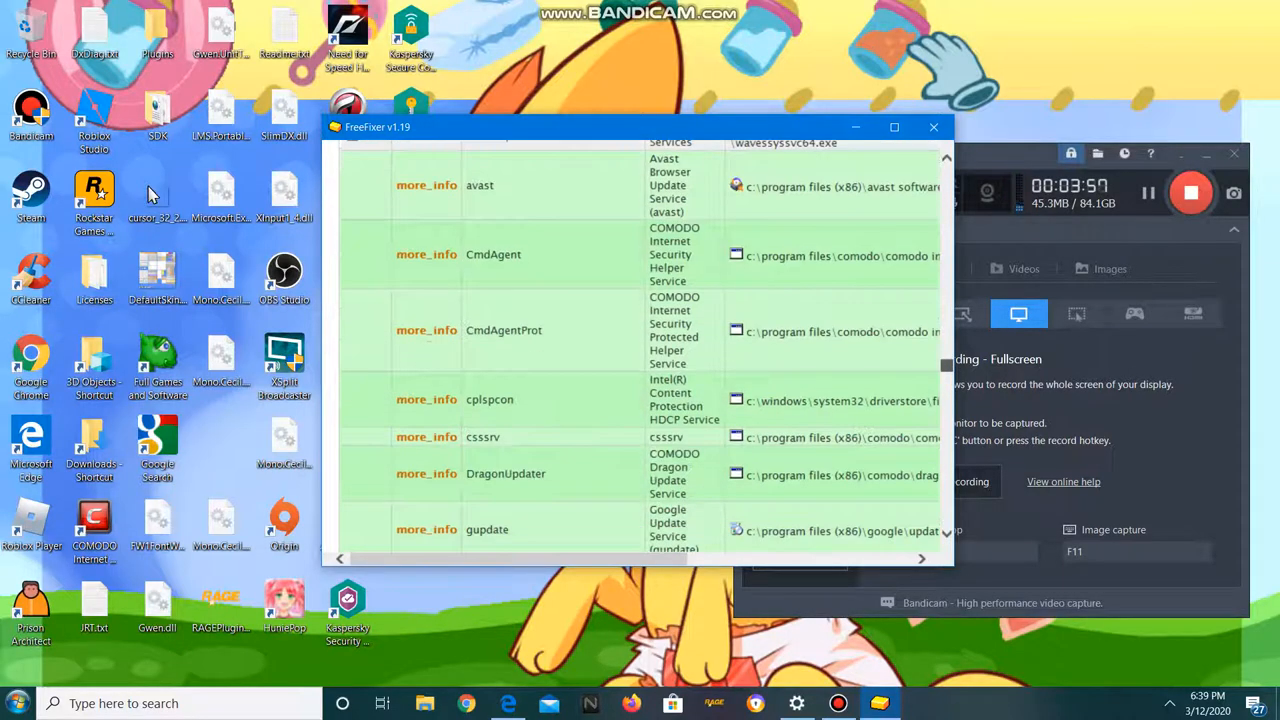
pyautogui.scroll(-3)
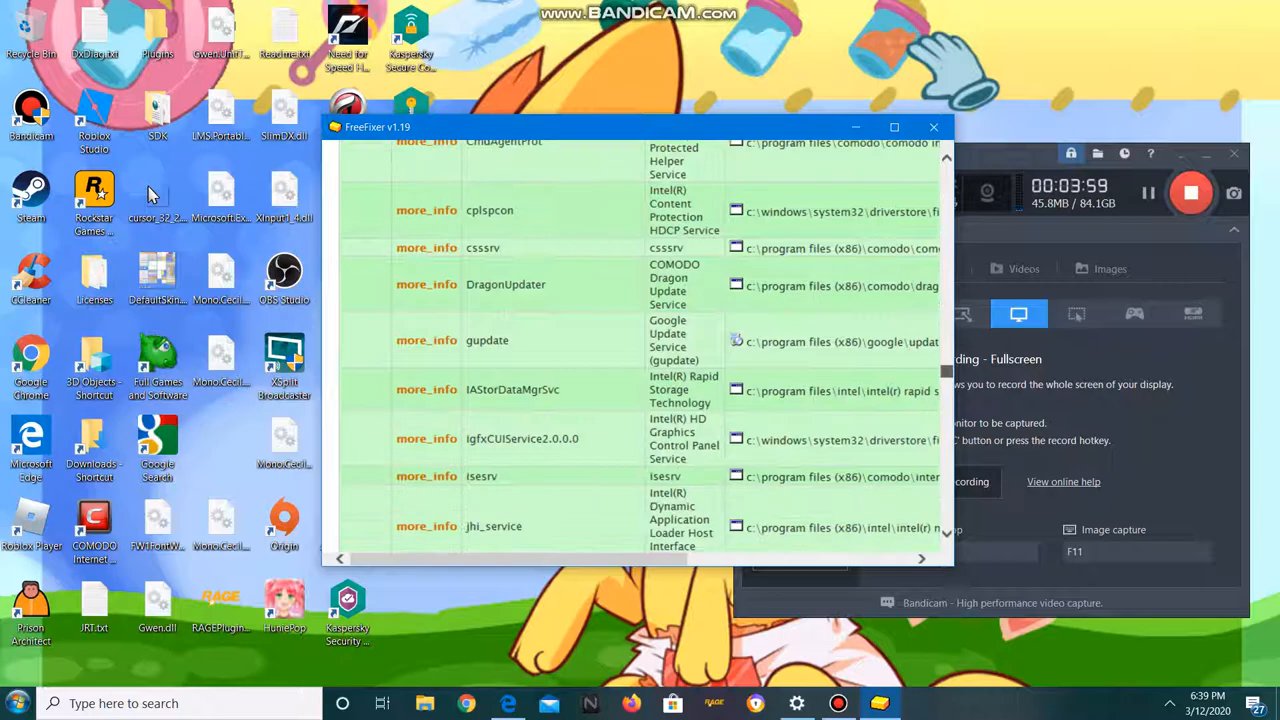
pyautogui.scroll(-3)
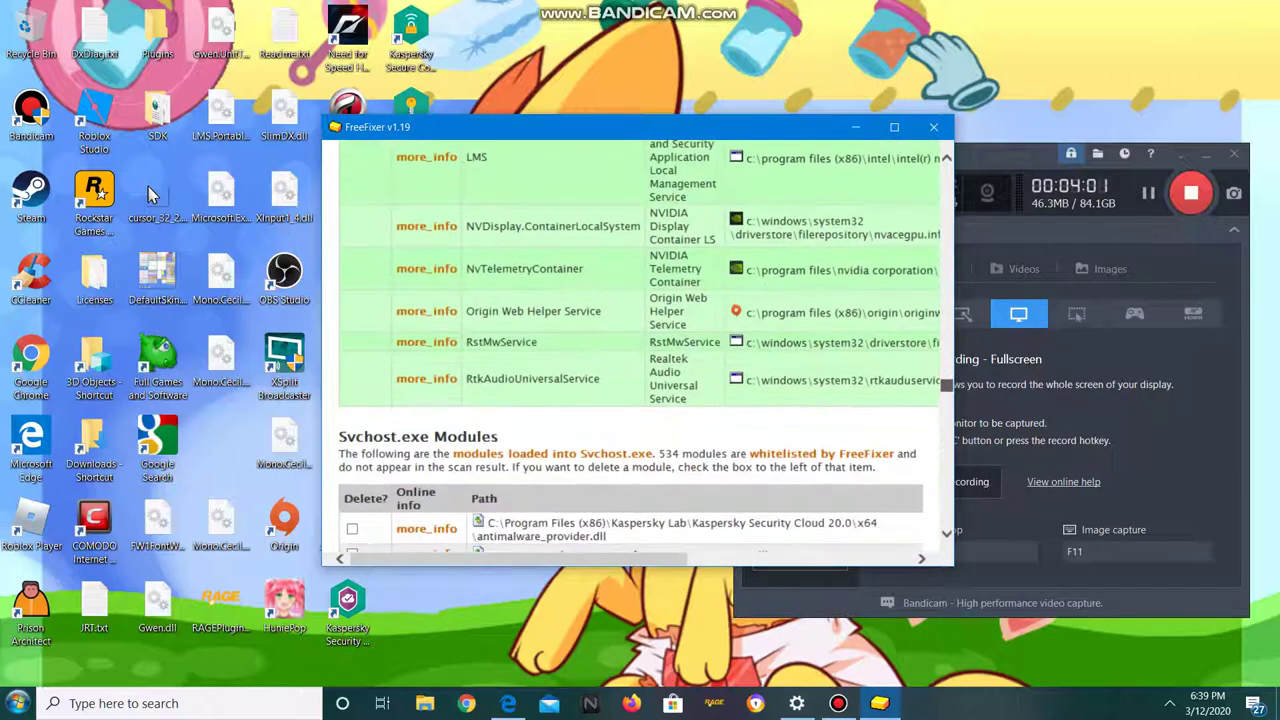
pyautogui.scroll(-3)
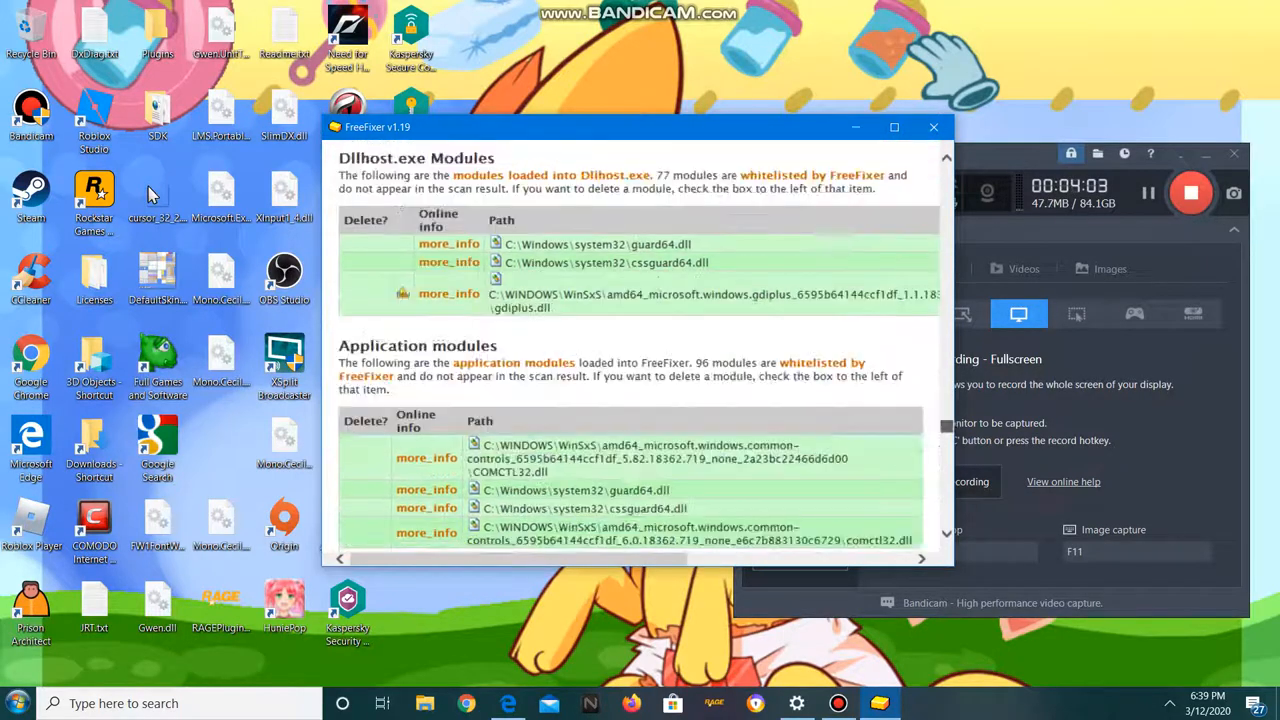
pyautogui.scroll(-3)
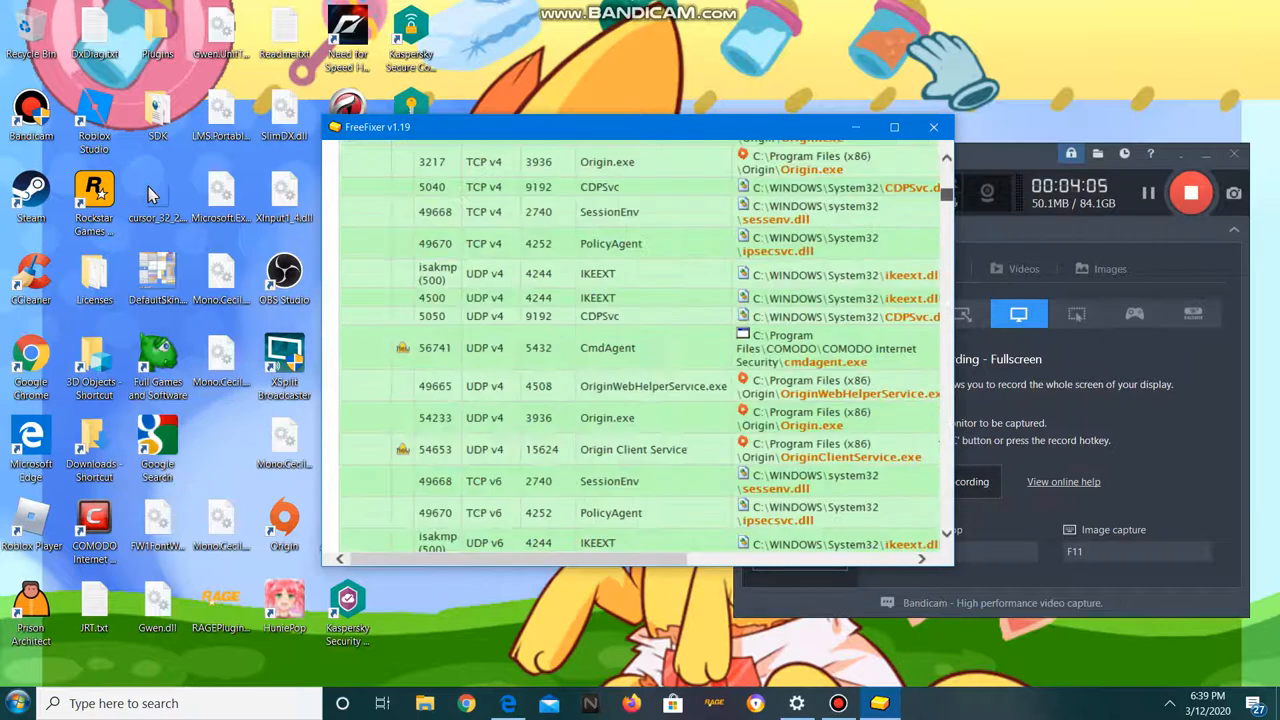
pyautogui.click(499, 254)
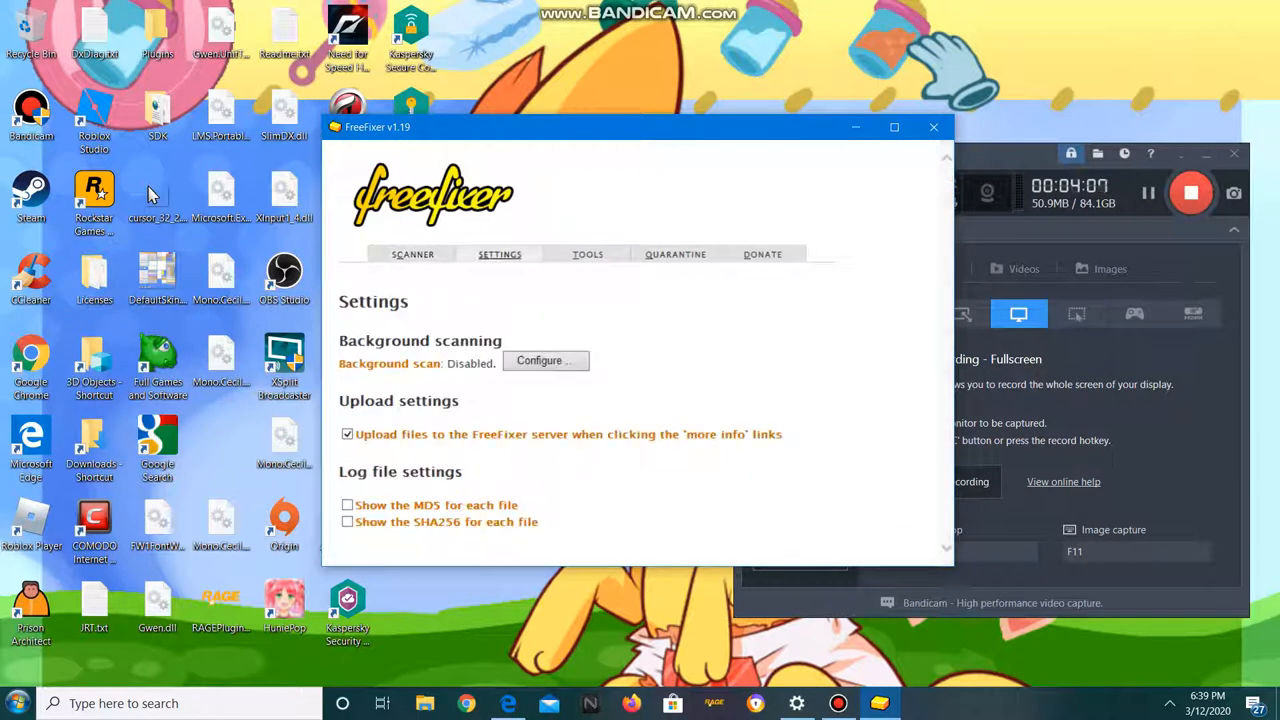
pyautogui.click(587, 254)
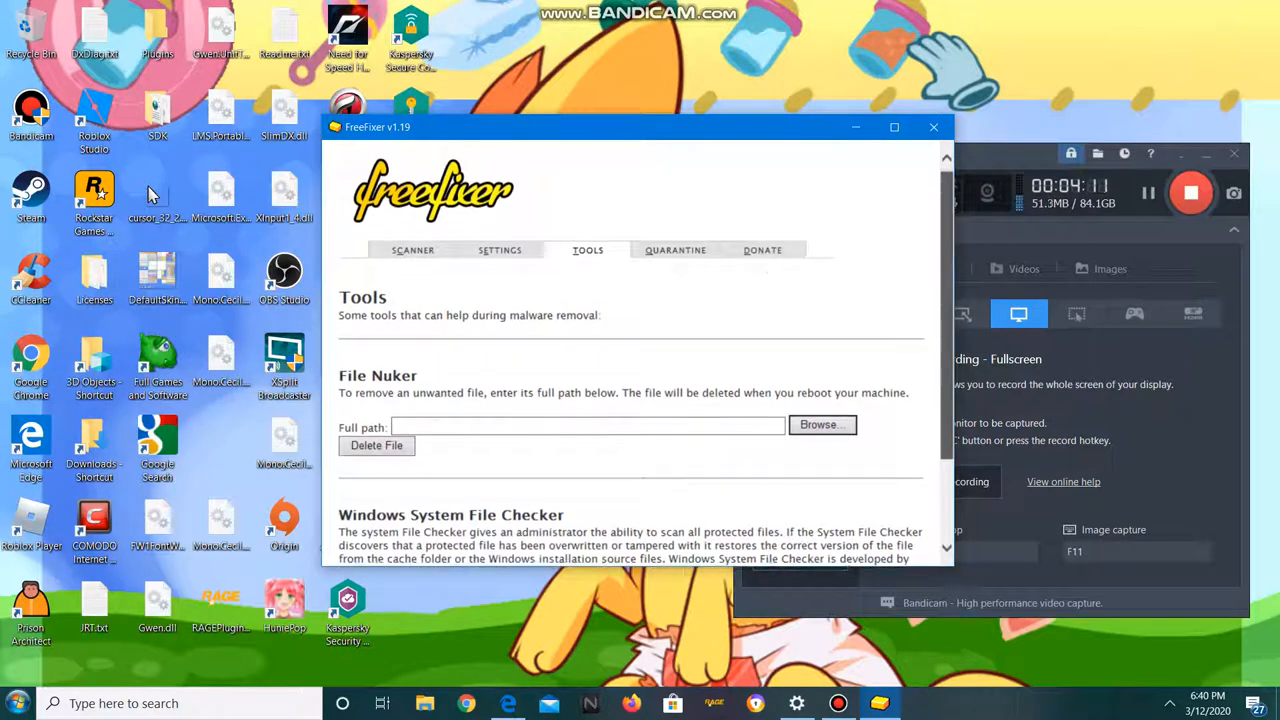
pyautogui.scroll(-3)
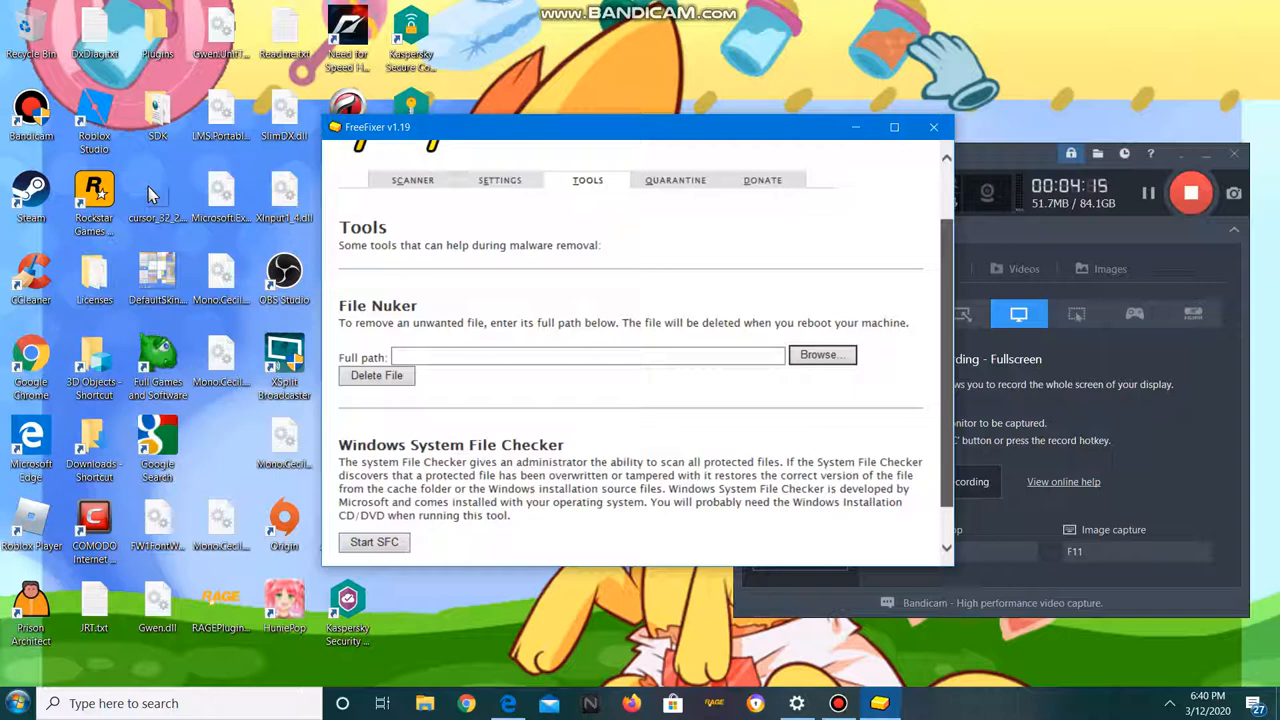
pyautogui.scroll(-3)
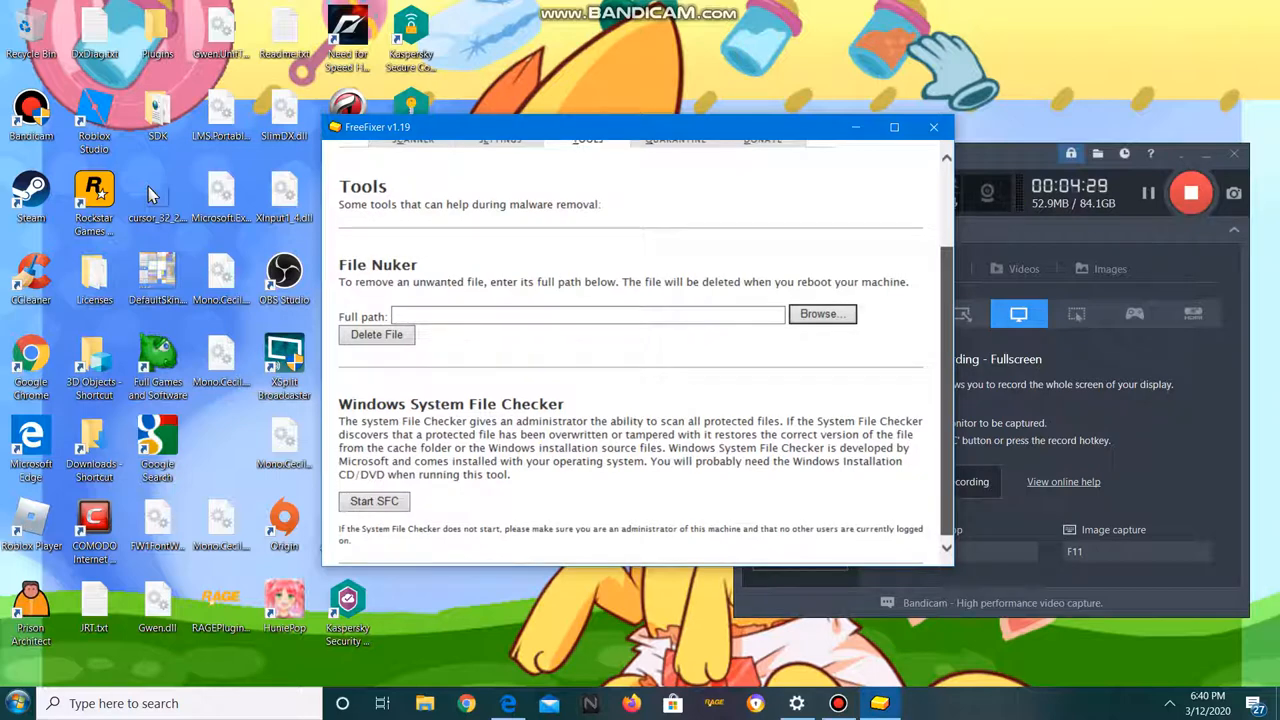
pyautogui.scroll(3)
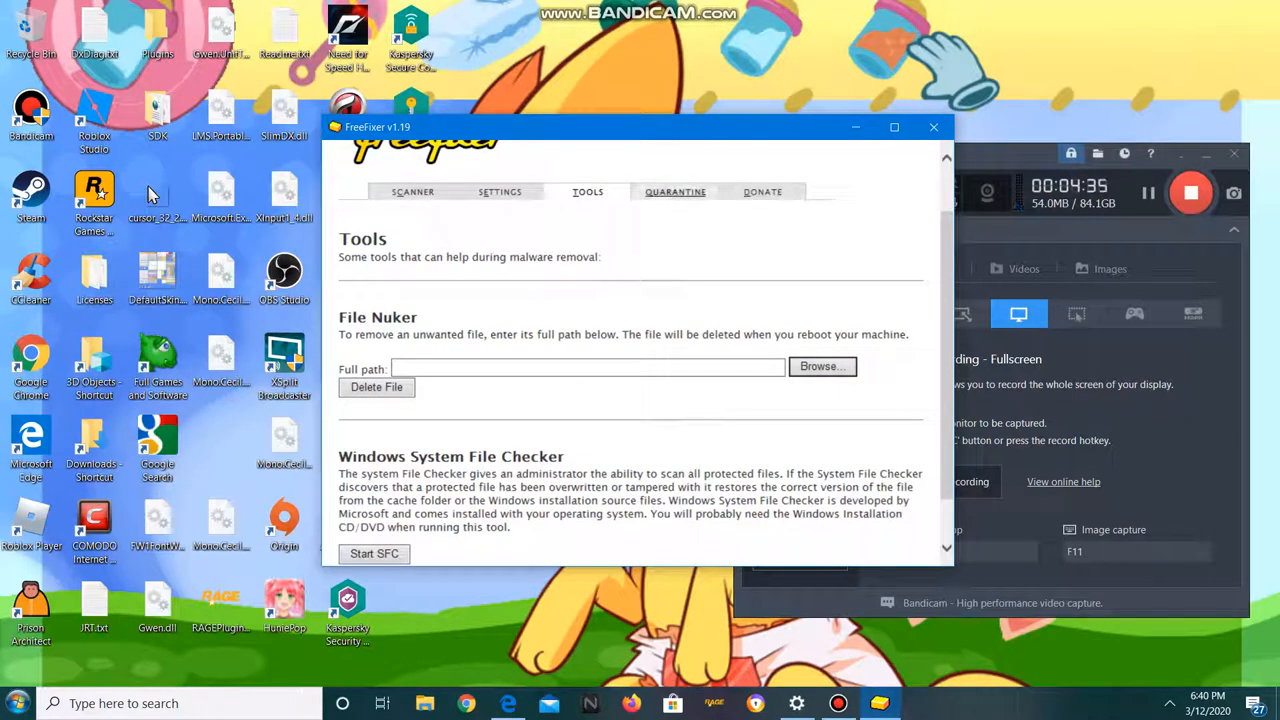
pyautogui.moveTo(675, 191)
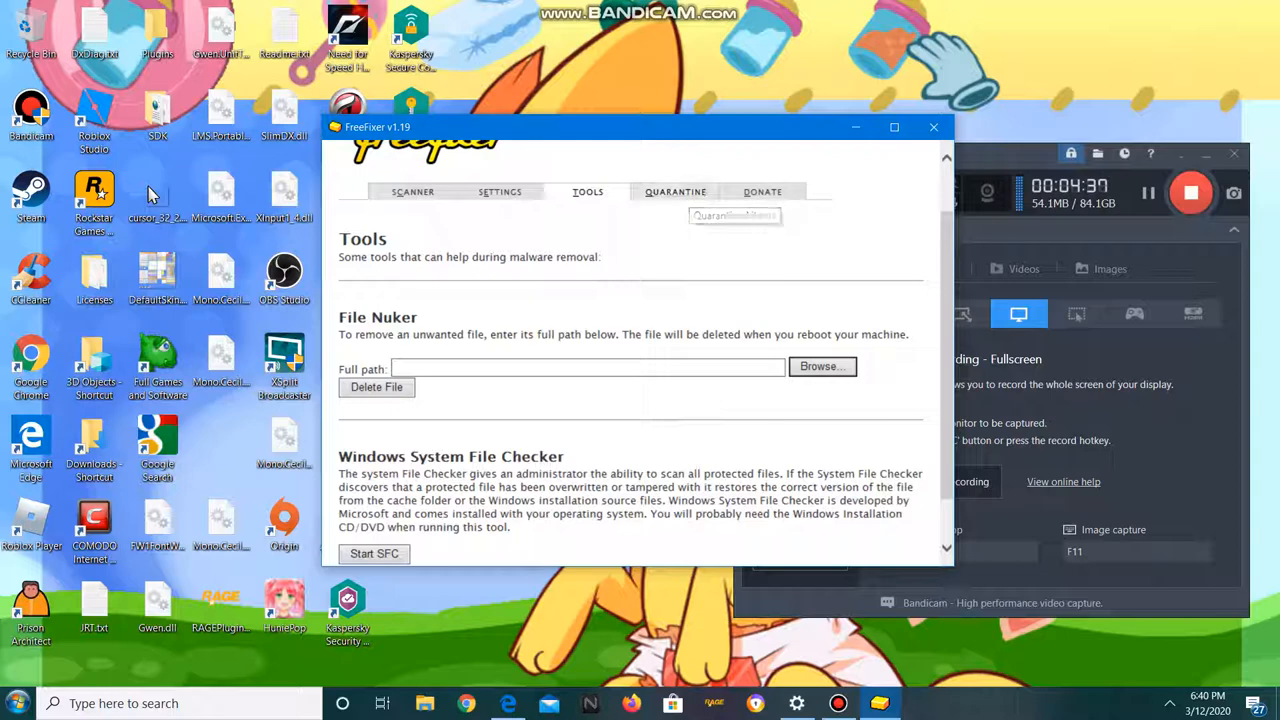